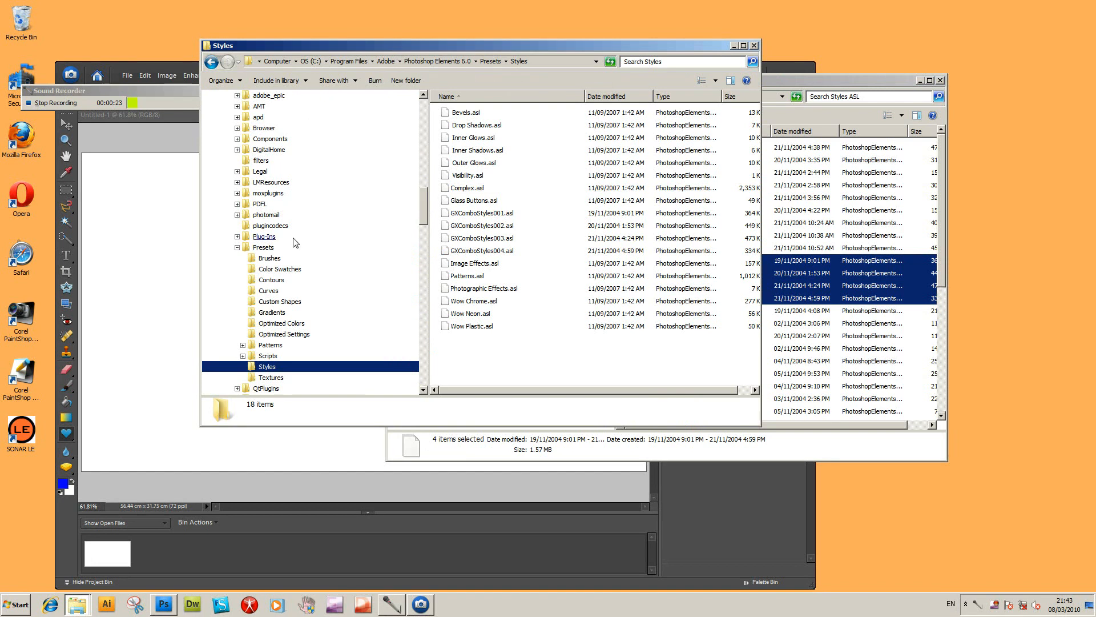
# - Open GX03_GreekOrnament1_001.asl from the Styles ASL folder via the File menu
pyautogui.scroll(3)
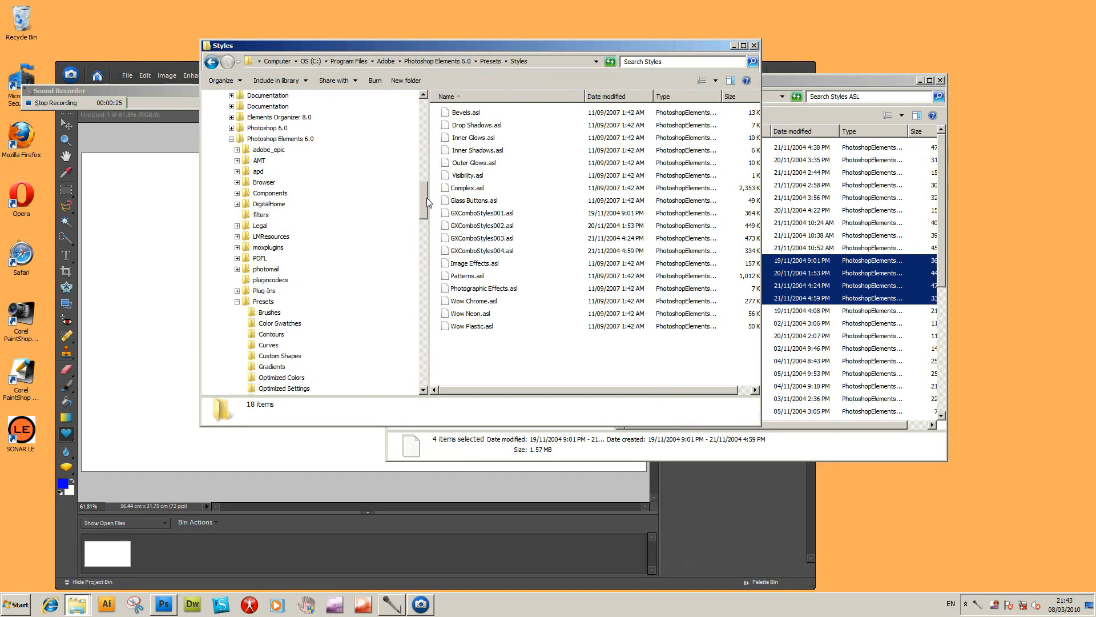
pyautogui.scroll(3)
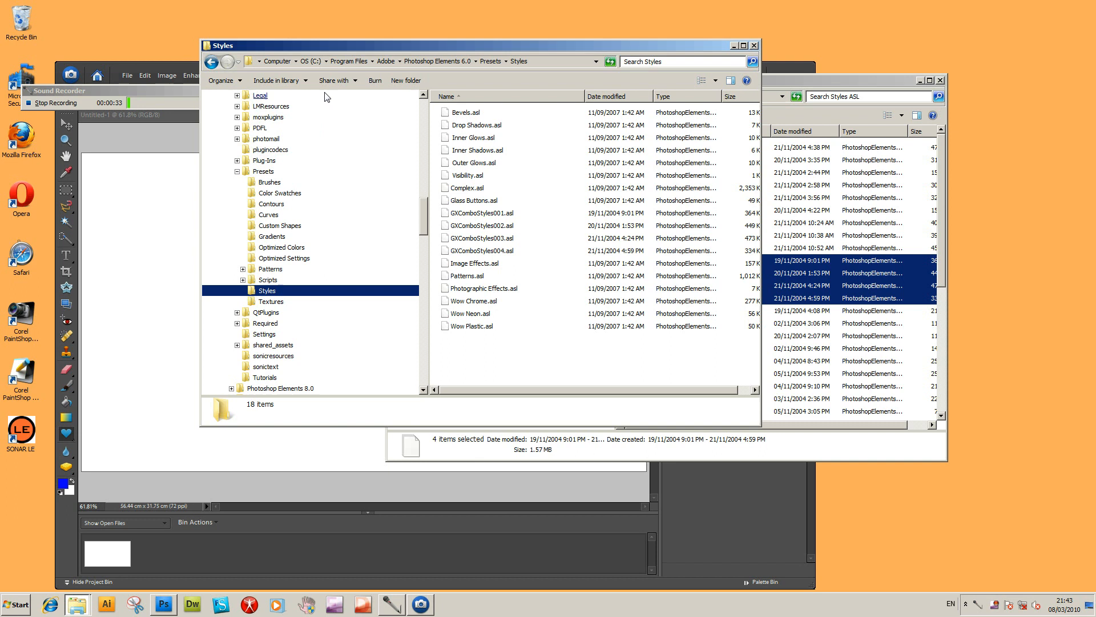
pyautogui.moveTo(279, 129)
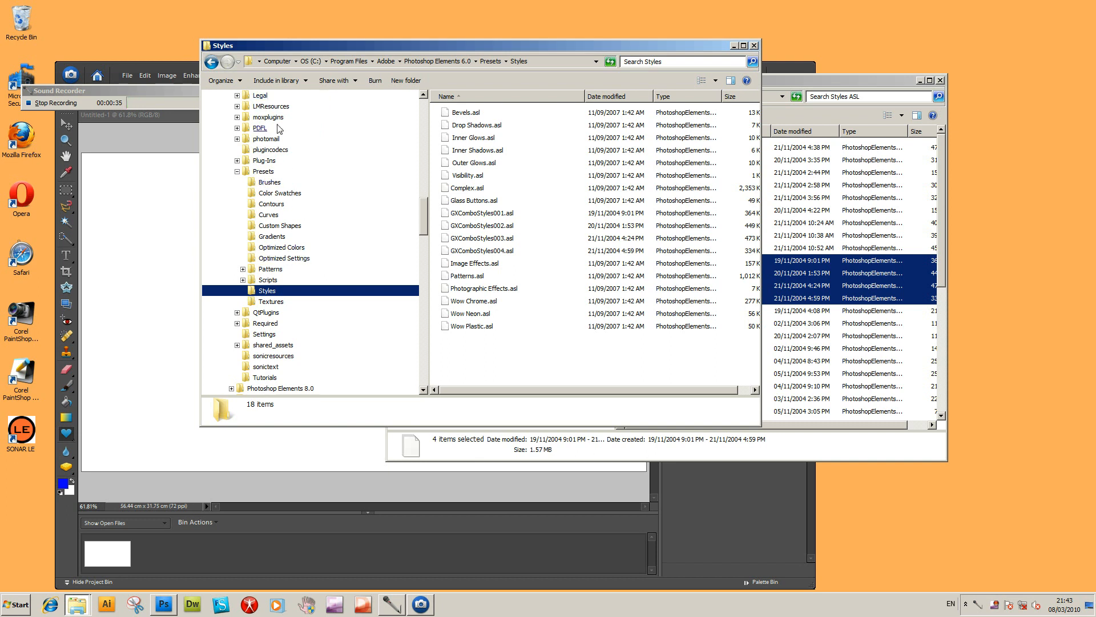
pyautogui.moveTo(271, 302)
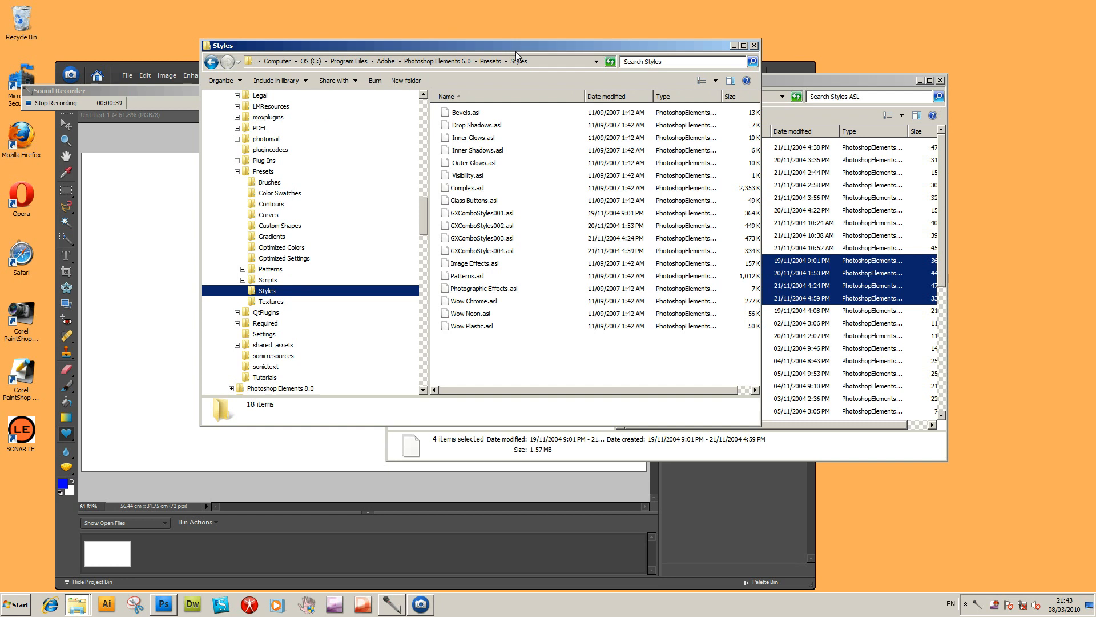
pyautogui.moveTo(381, 225)
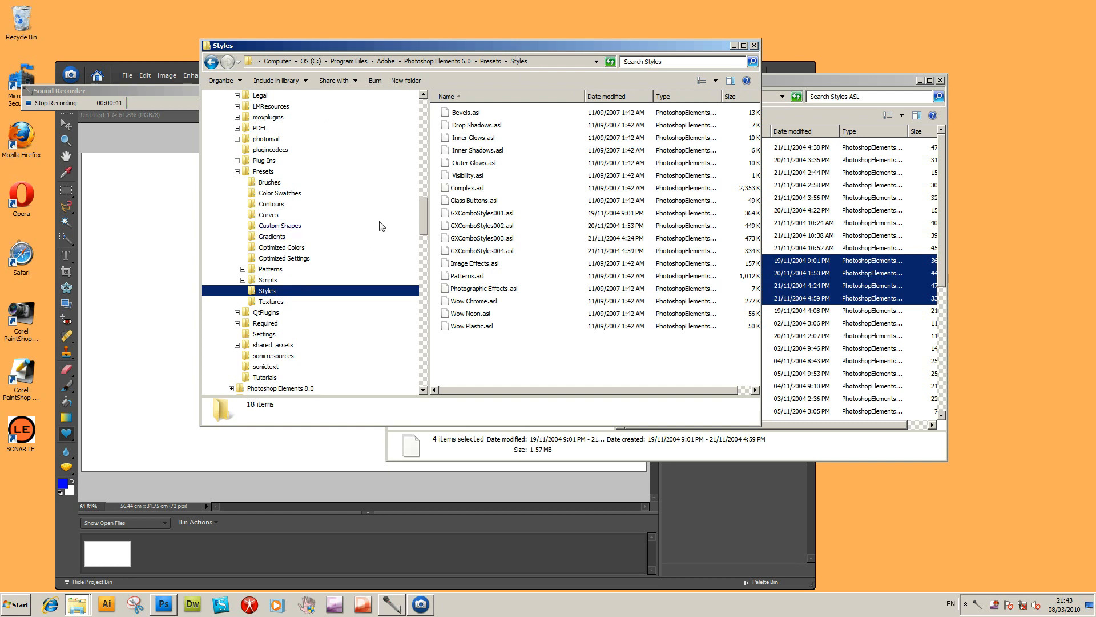
pyautogui.moveTo(96, 72)
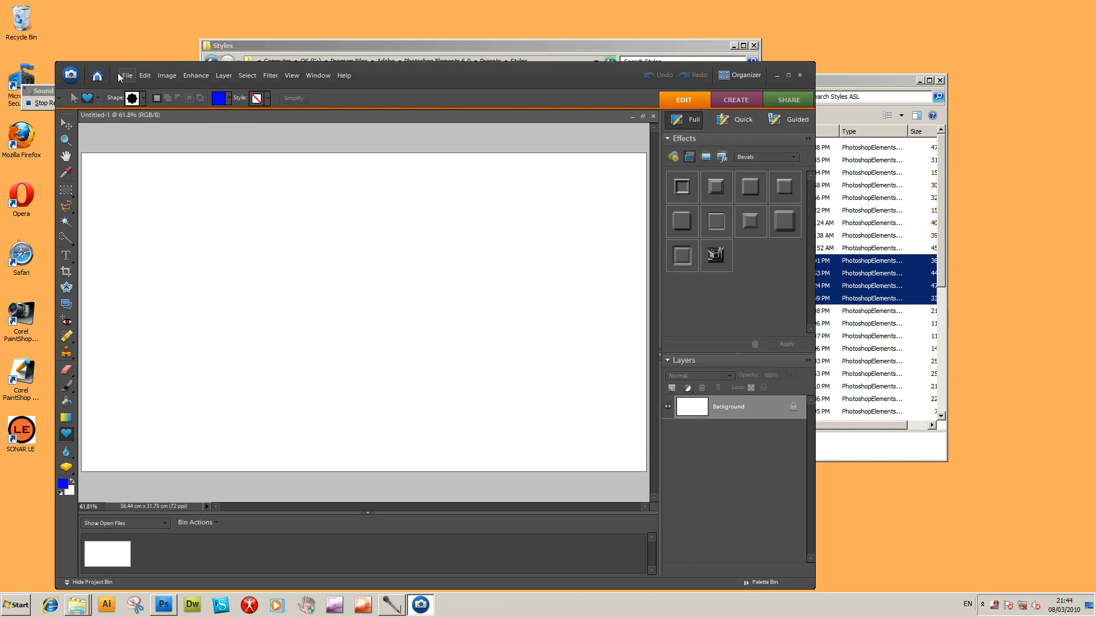
pyautogui.moveTo(129, 80)
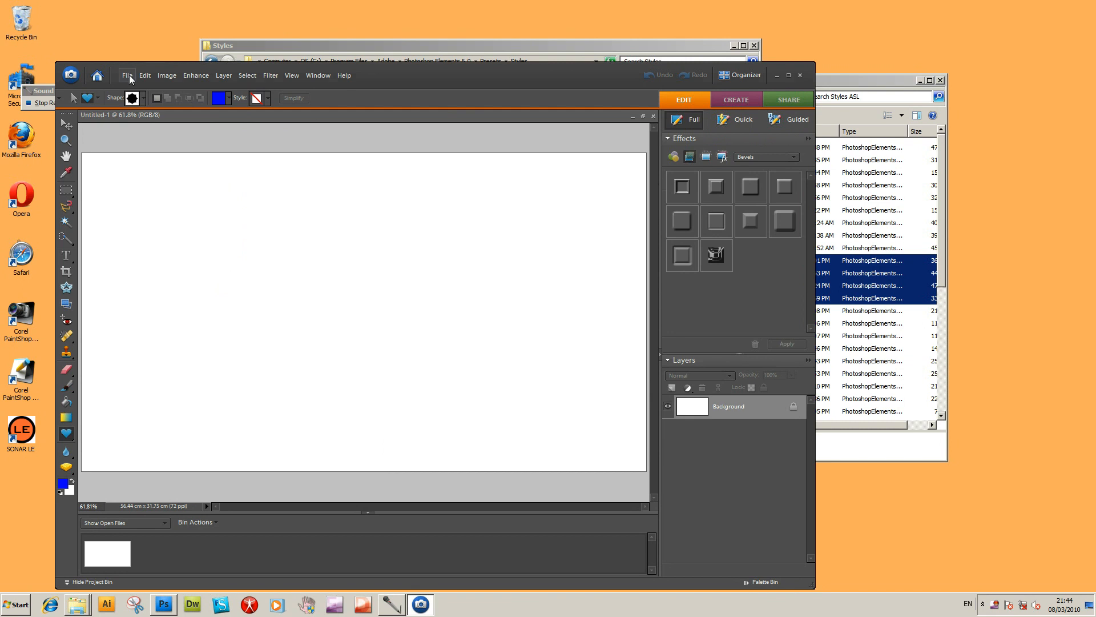
pyautogui.click(127, 76)
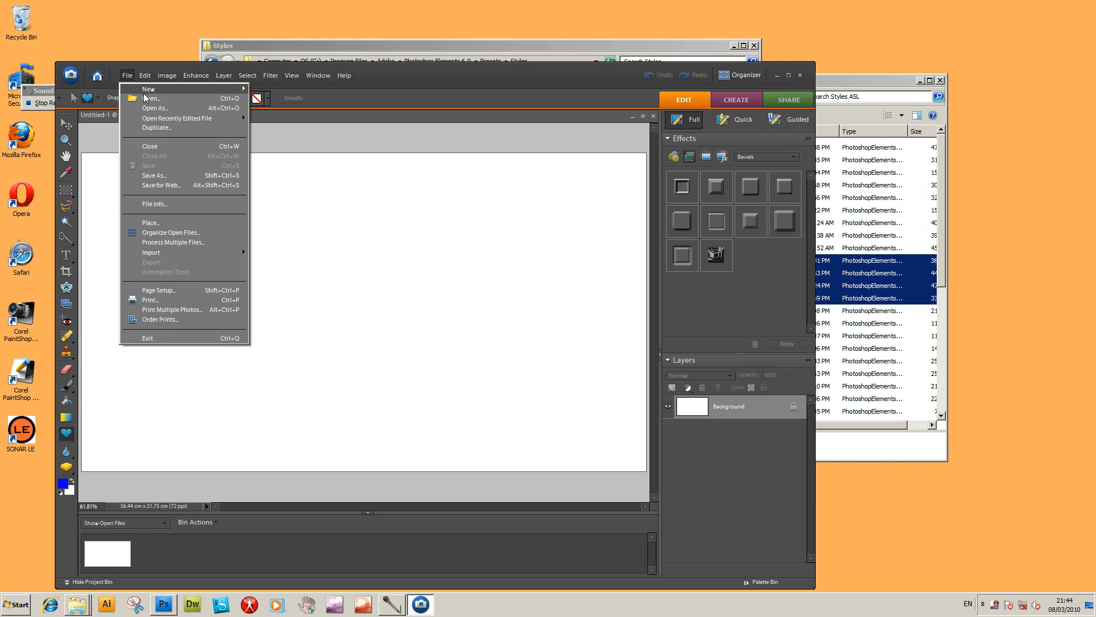
pyautogui.click(151, 98)
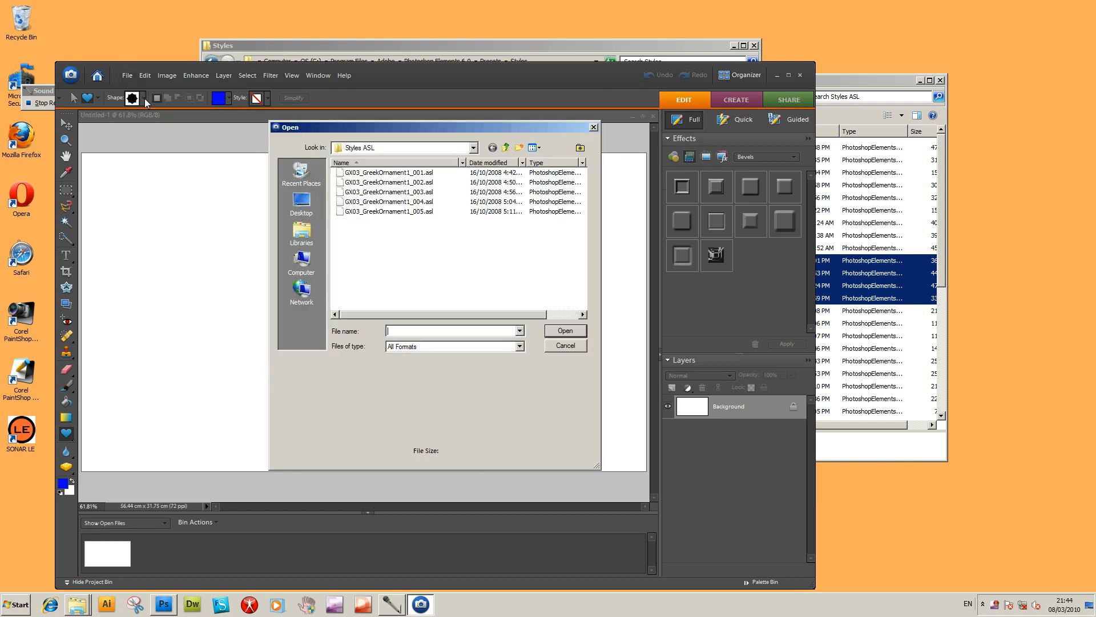
pyautogui.moveTo(409, 161)
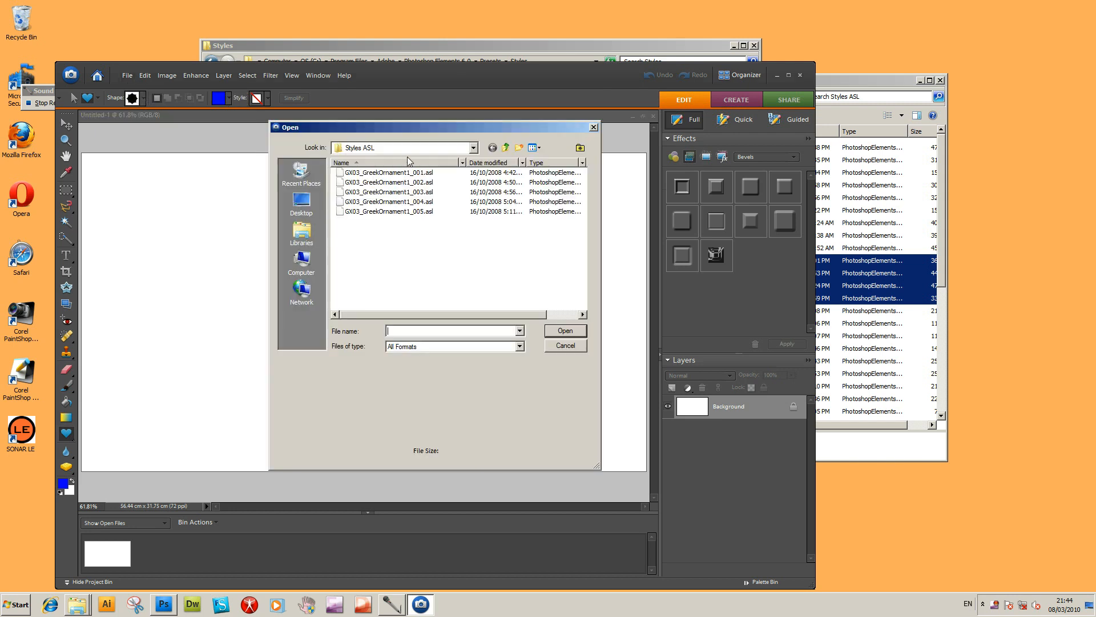
pyautogui.moveTo(387, 172)
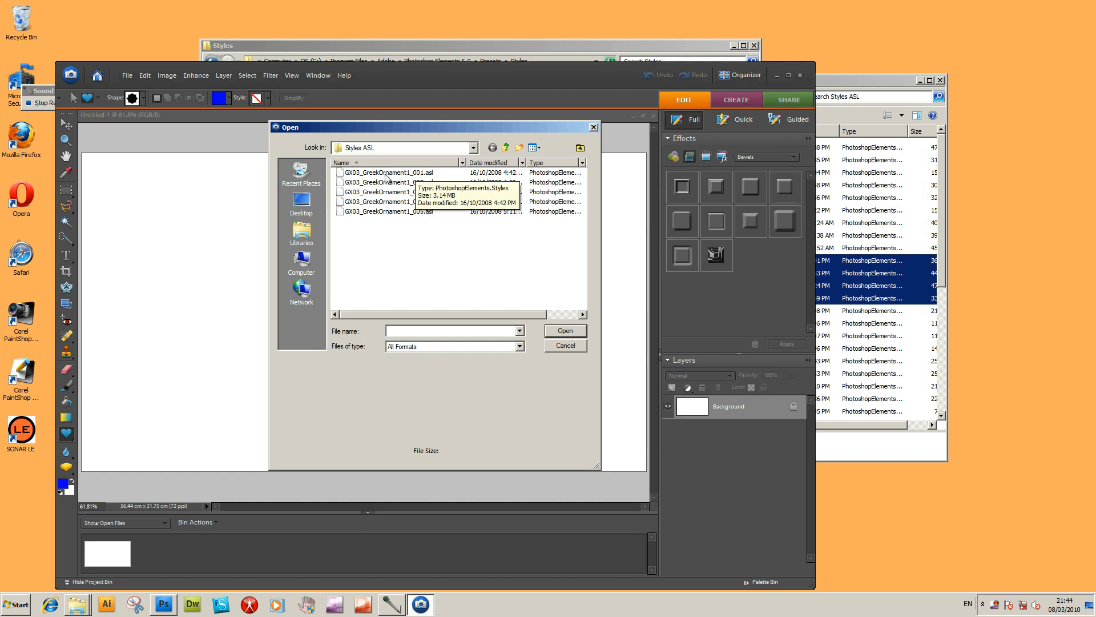
pyautogui.click(388, 172)
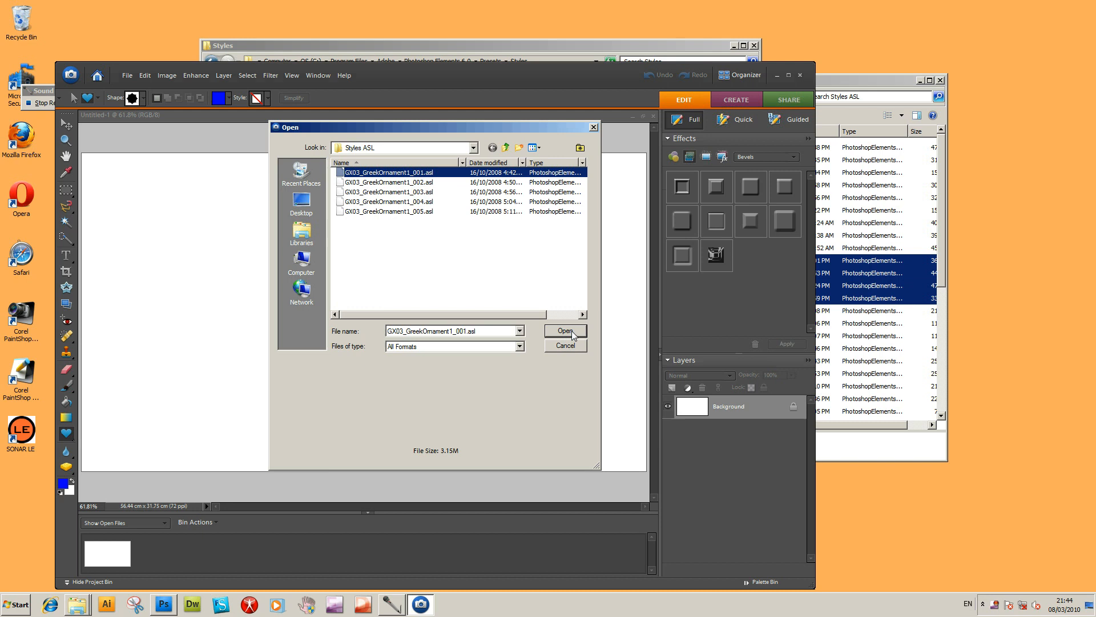
pyautogui.click(564, 331)
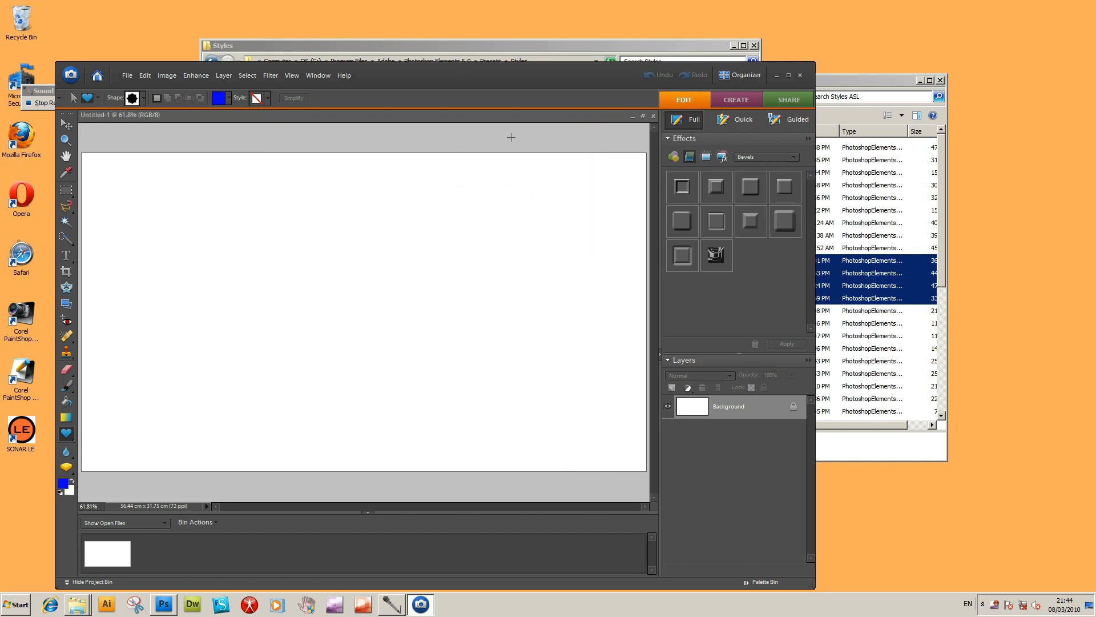
pyautogui.moveTo(268, 92)
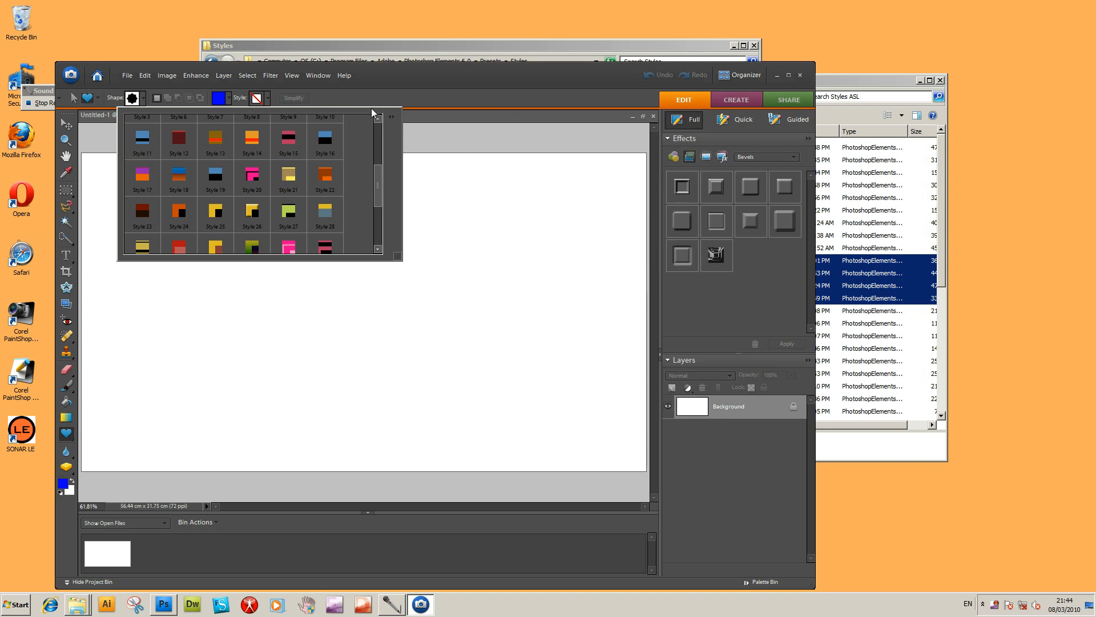
pyautogui.moveTo(396, 119)
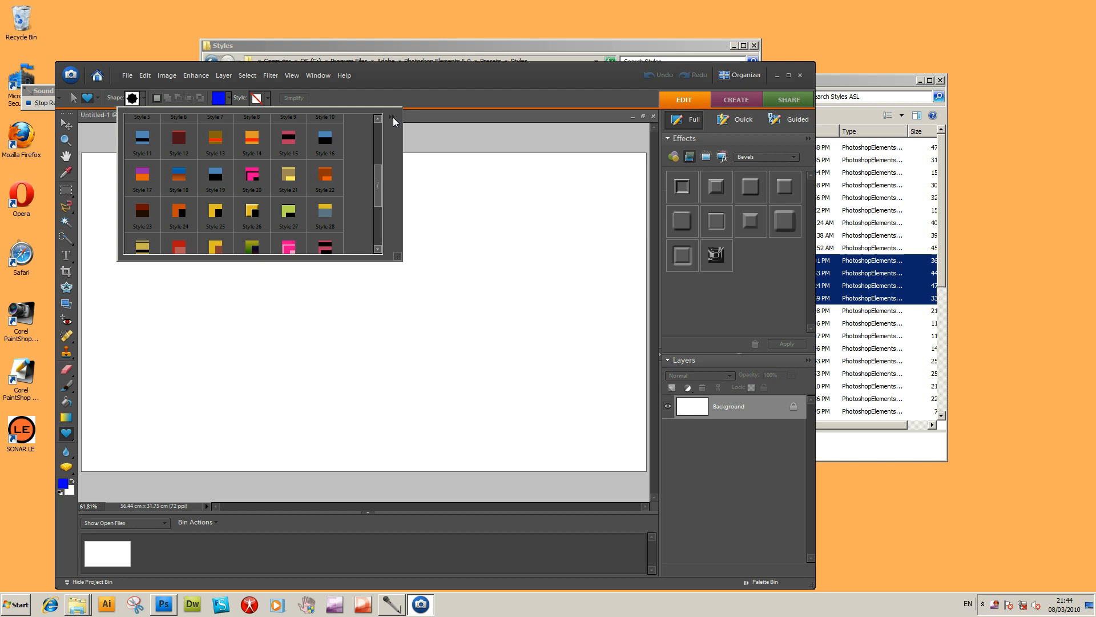
pyautogui.moveTo(399, 132)
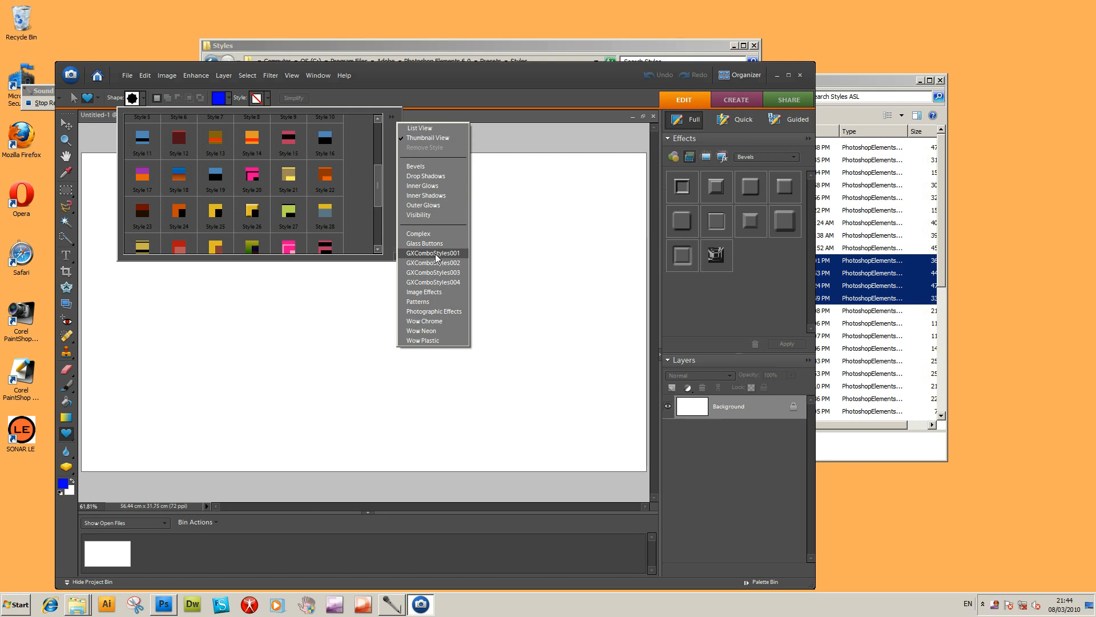
pyautogui.moveTo(439, 282)
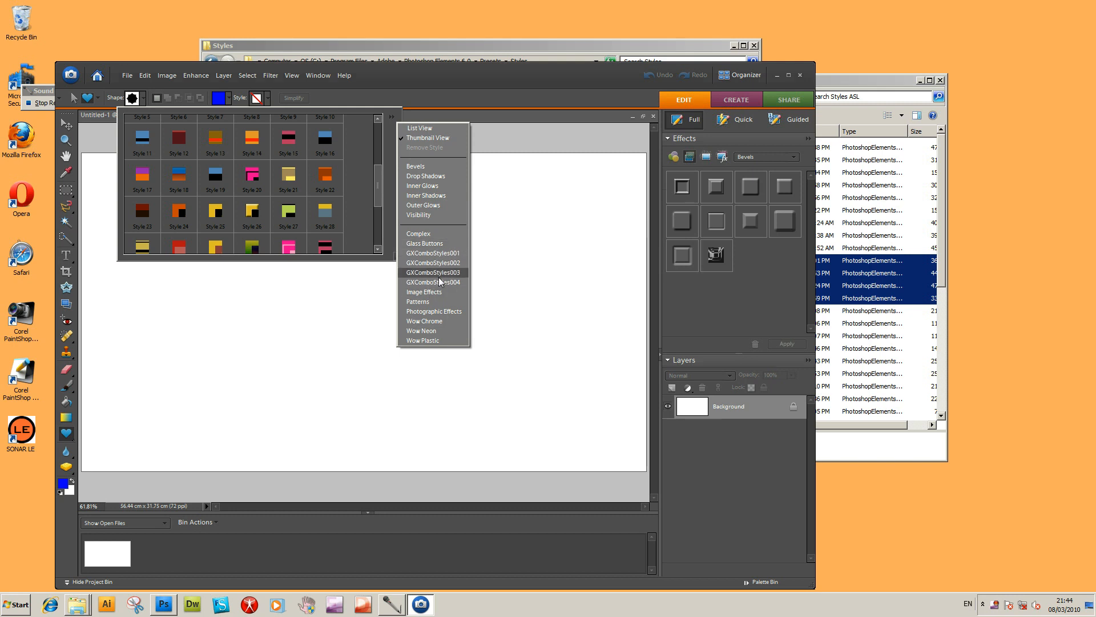
pyautogui.moveTo(441, 263)
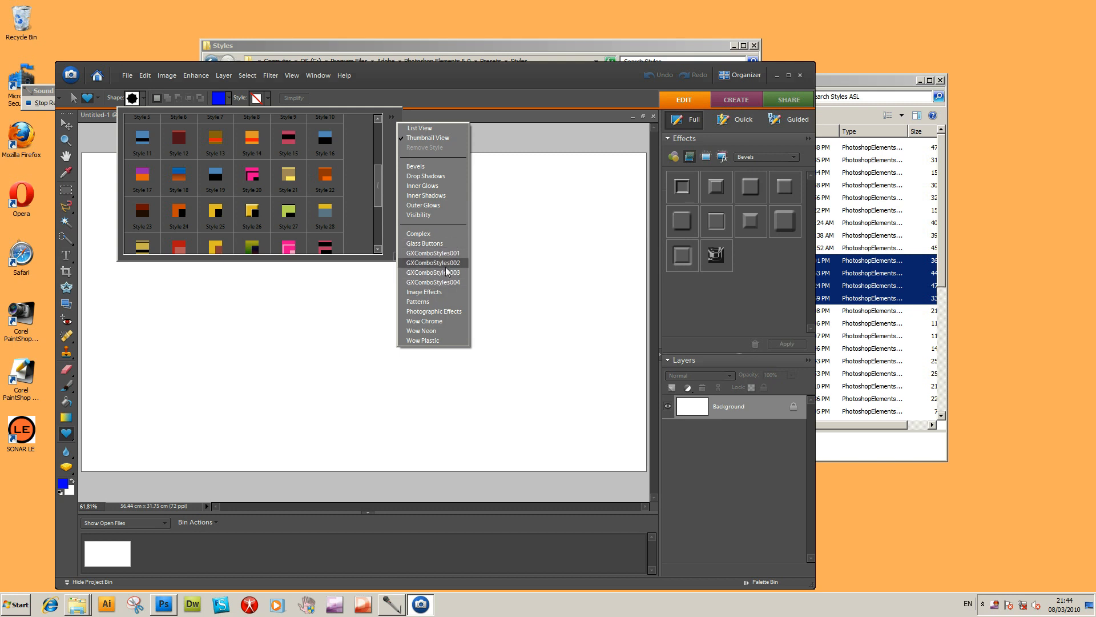
pyautogui.moveTo(447, 263)
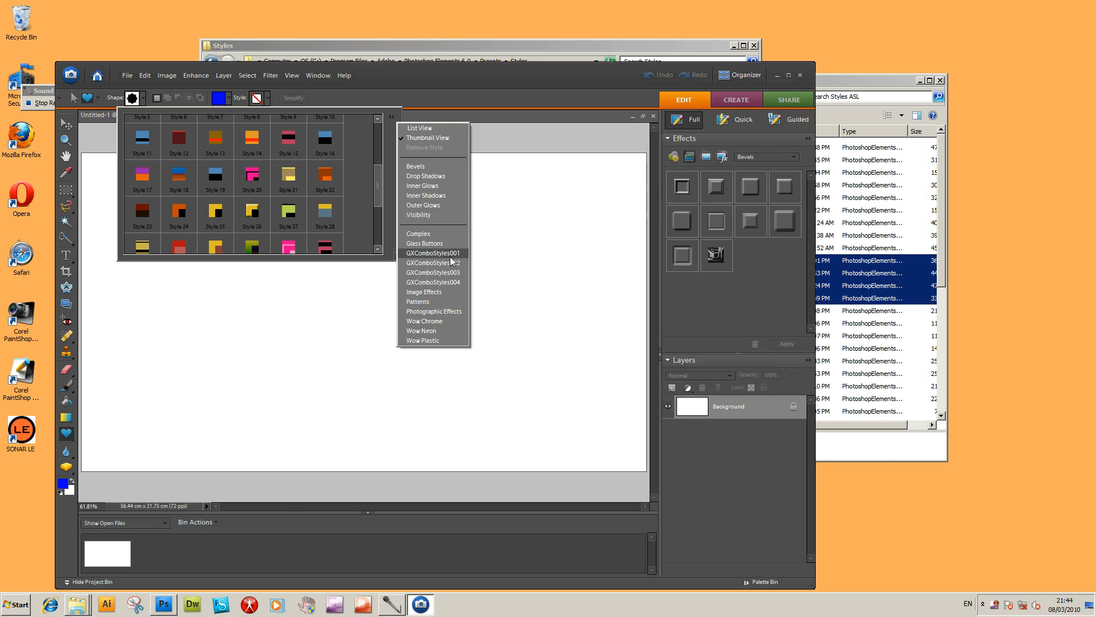
pyautogui.moveTo(432, 263)
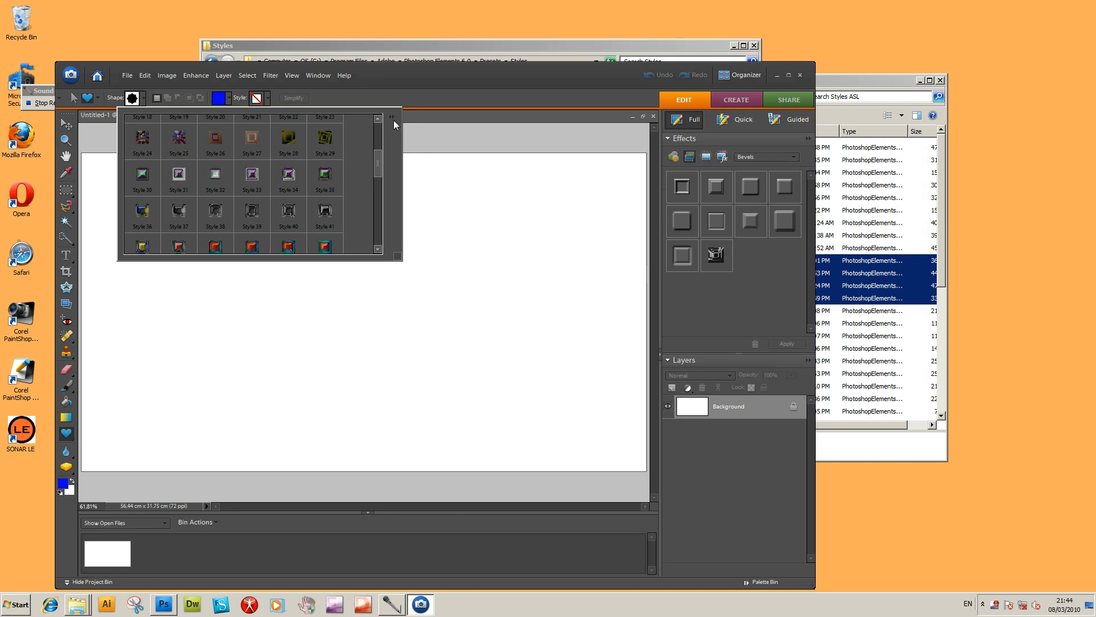
# - Scroll through the style thumbnails from Default Style to Style 47
pyautogui.scroll(3)
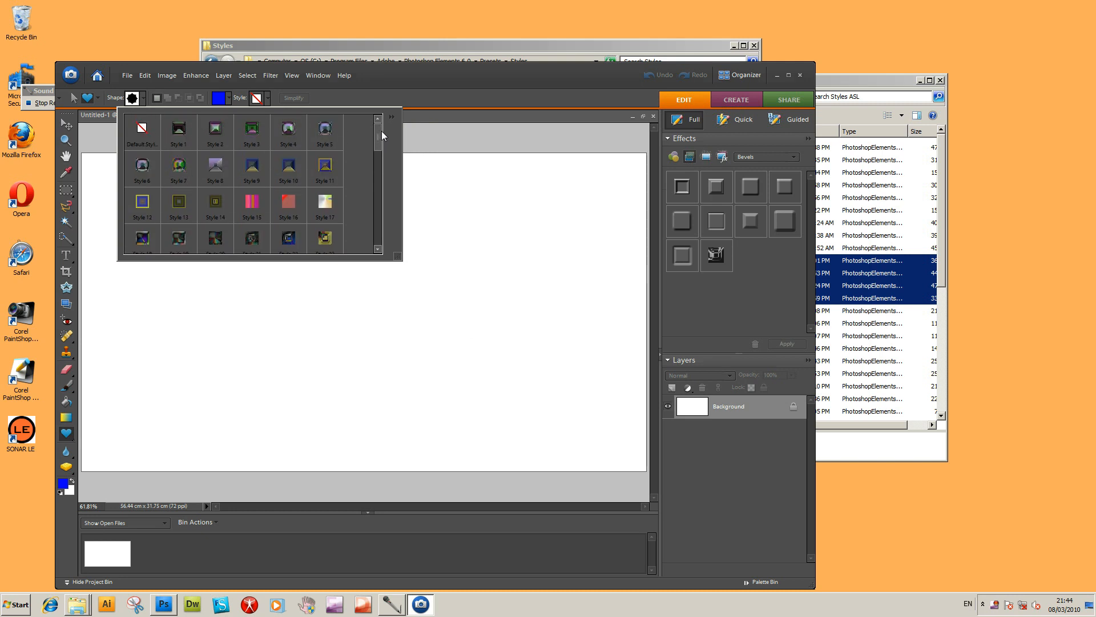
pyautogui.scroll(-3)
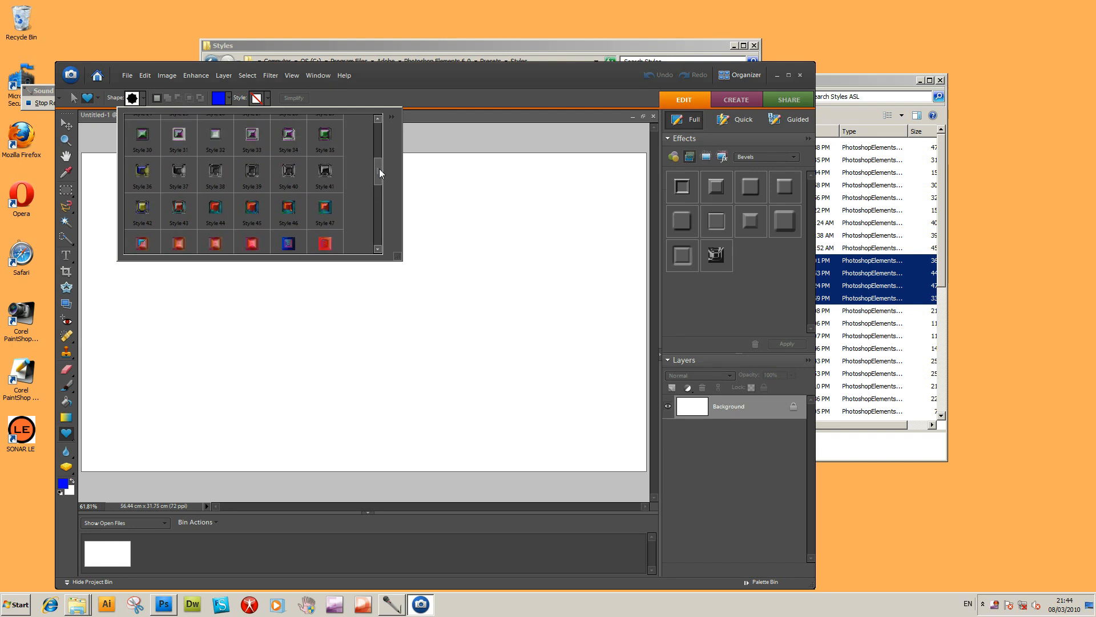
pyautogui.scroll(3)
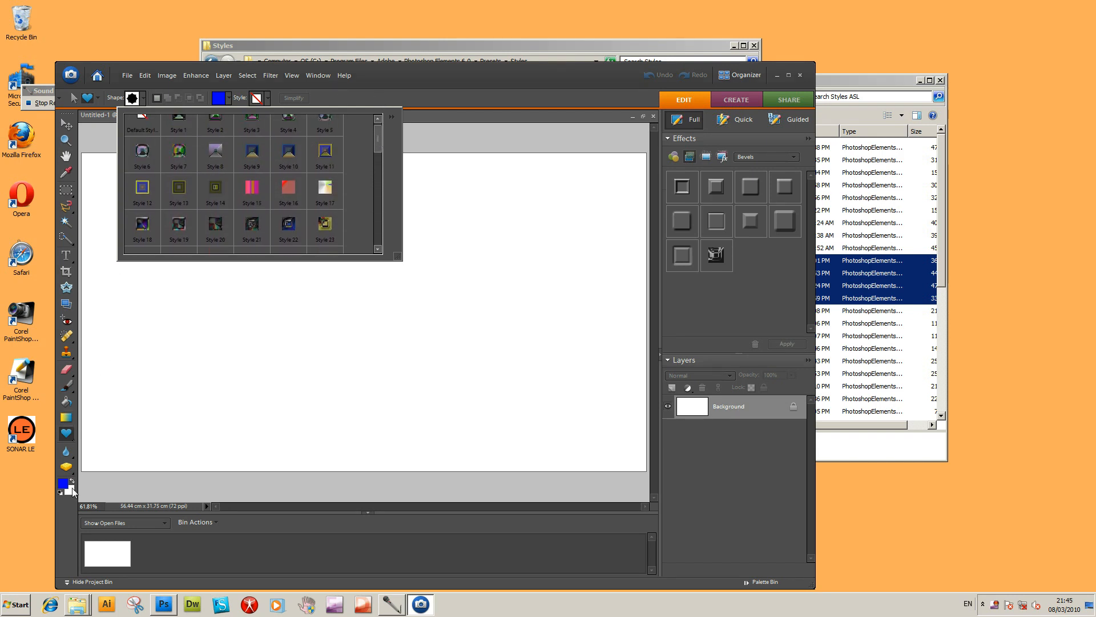
pyautogui.moveTo(67, 438)
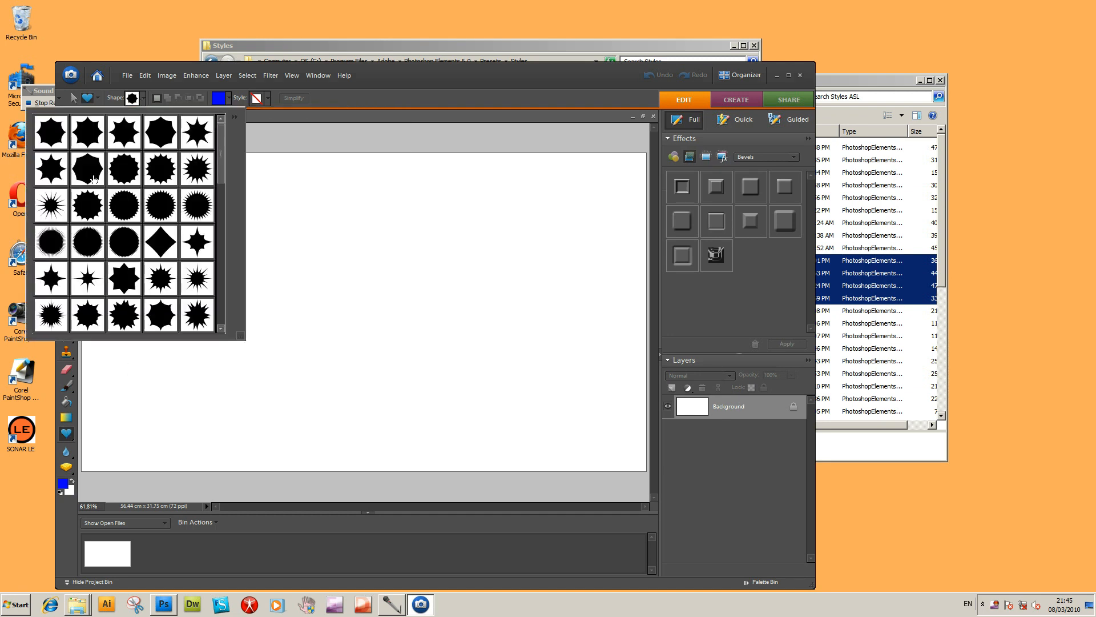
# - Draw the starburst custom shape and try imported styles, ending on the yellow-blue bevel with pink centre
pyautogui.click(87, 203)
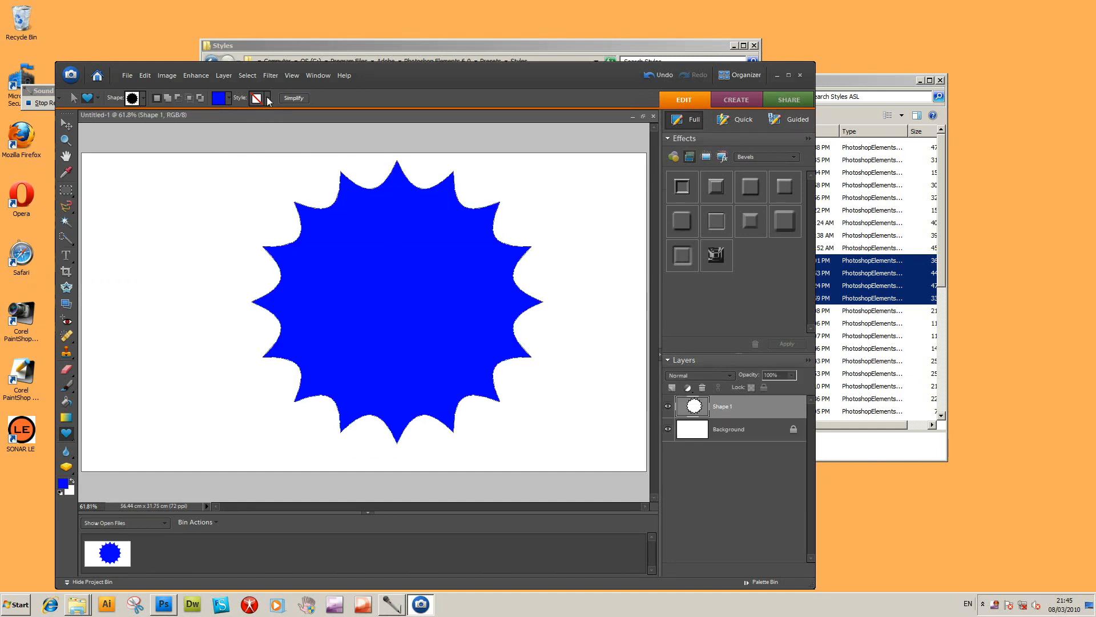
pyautogui.click(268, 98)
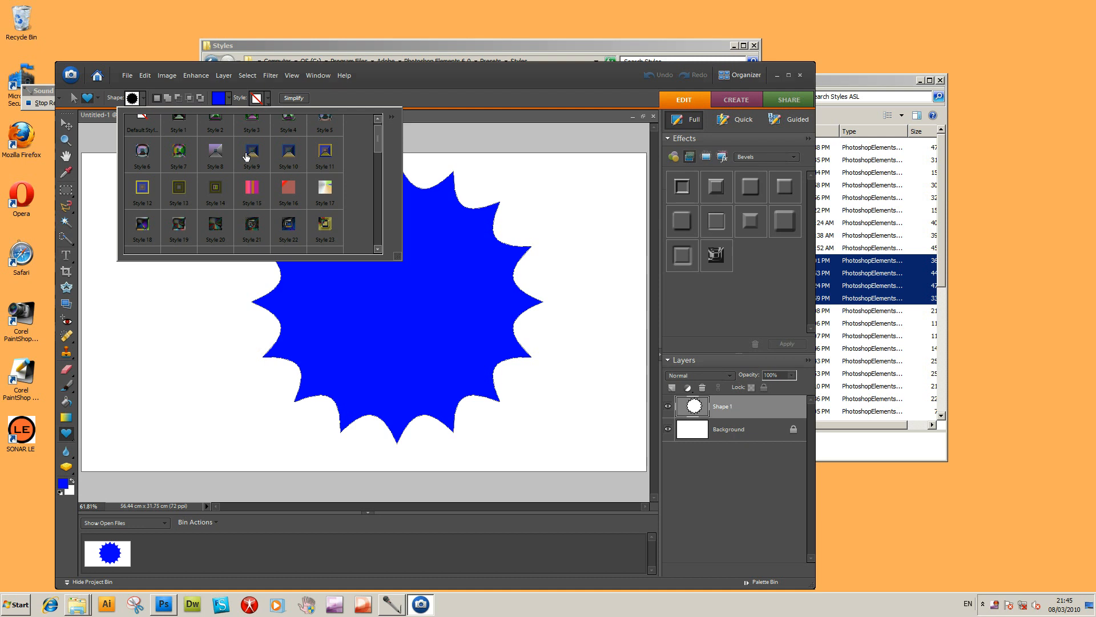
pyautogui.click(252, 151)
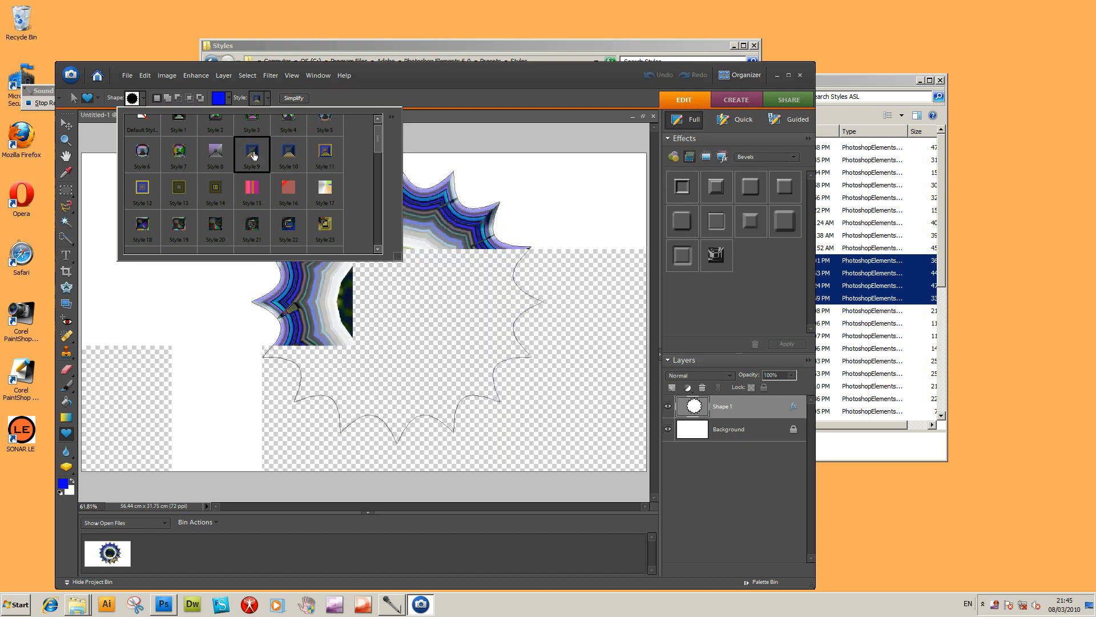
pyautogui.click(287, 228)
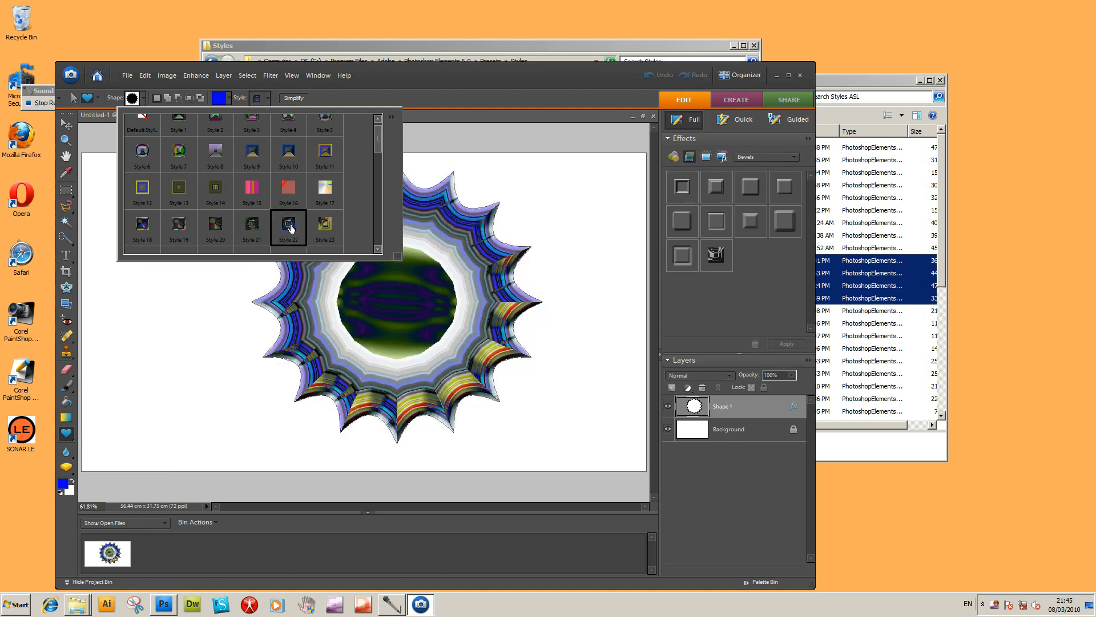
pyautogui.click(287, 227)
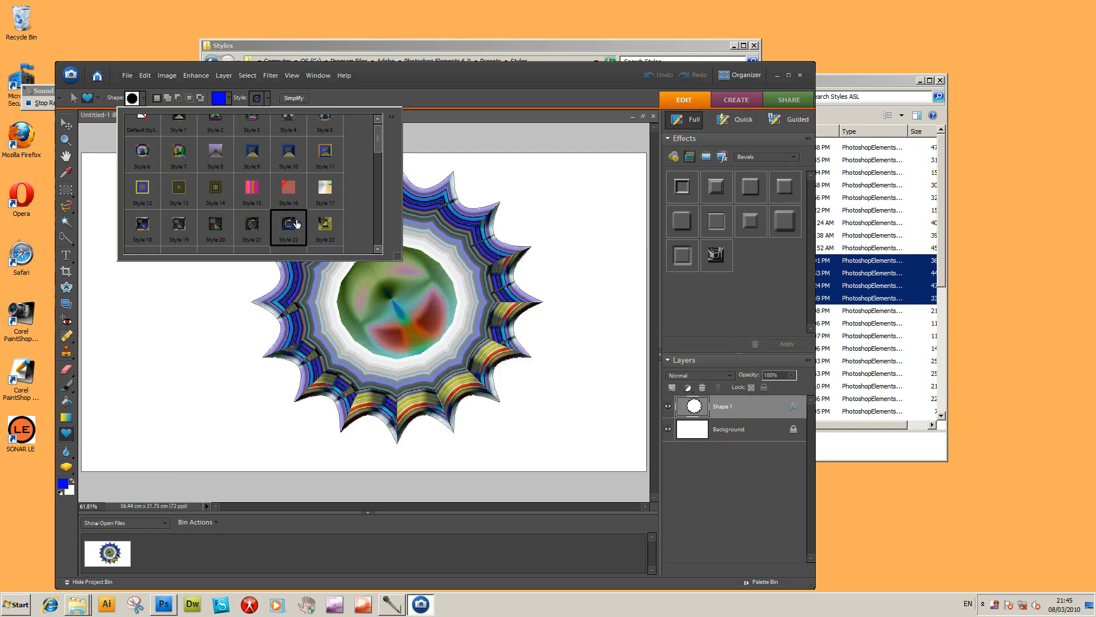
pyautogui.click(324, 154)
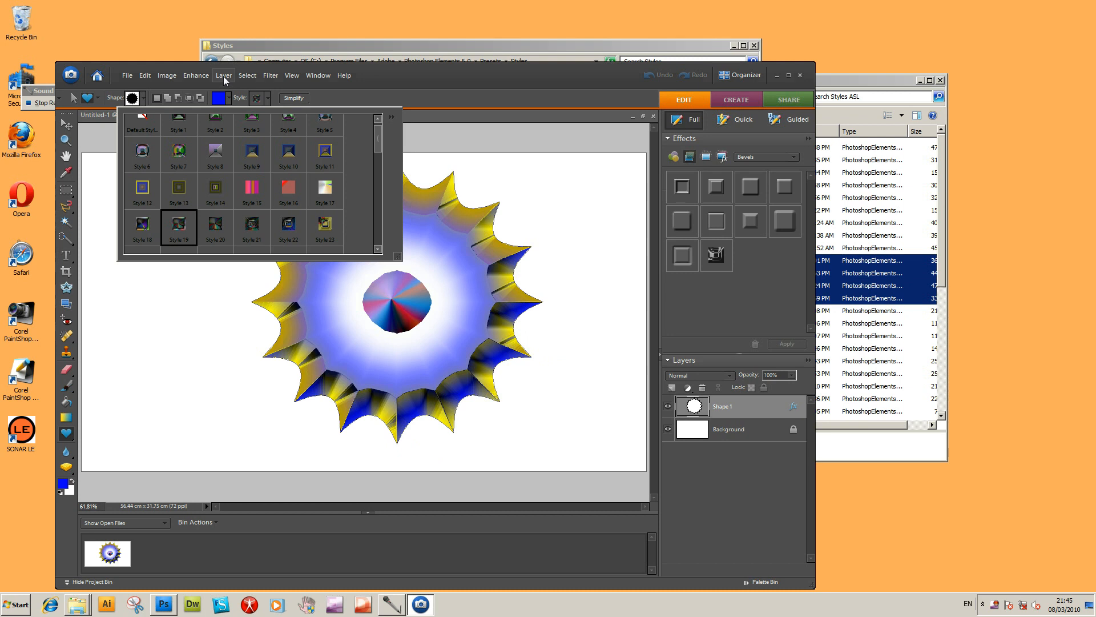
# - Lower the Scale Effects percentage so the bevel rim thins and the pink centre grows
pyautogui.click(224, 76)
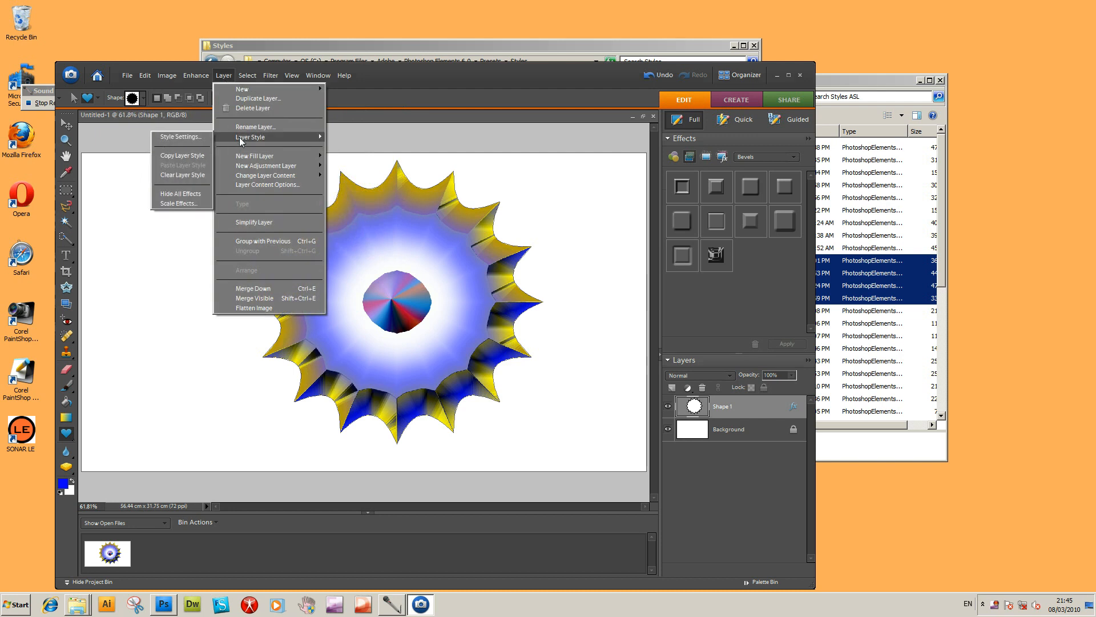
pyautogui.moveTo(268, 145)
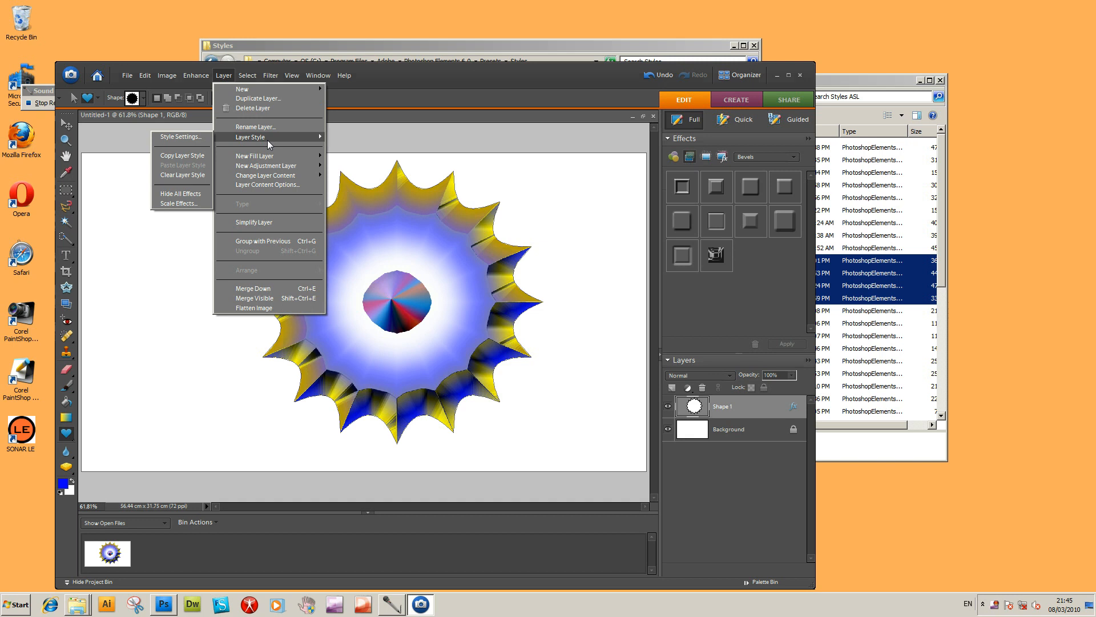
pyautogui.moveTo(260, 138)
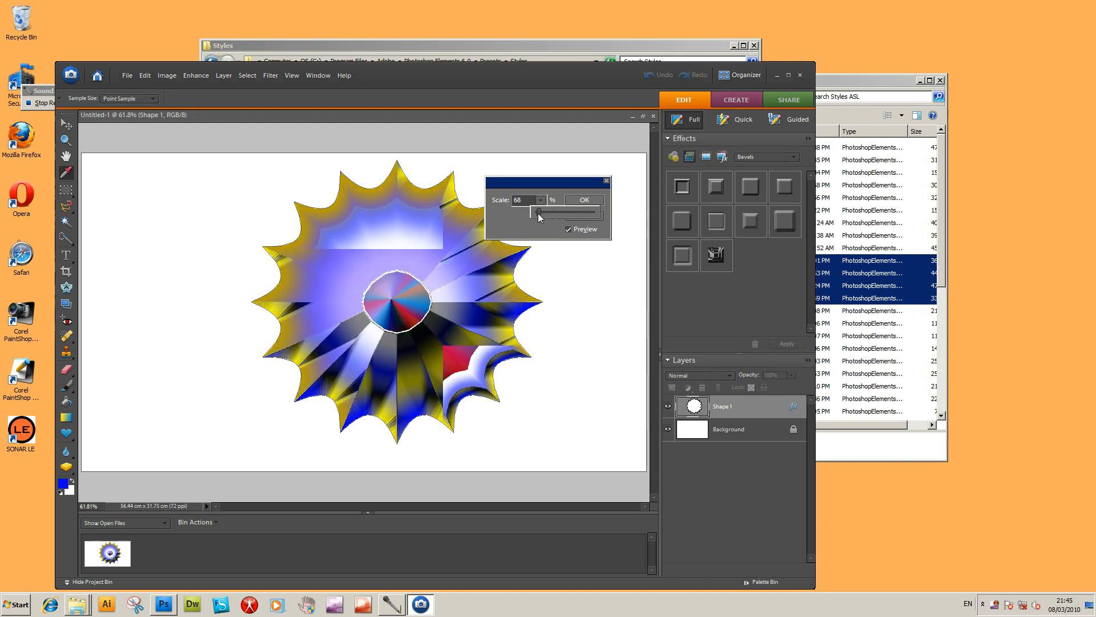
pyautogui.click(583, 198)
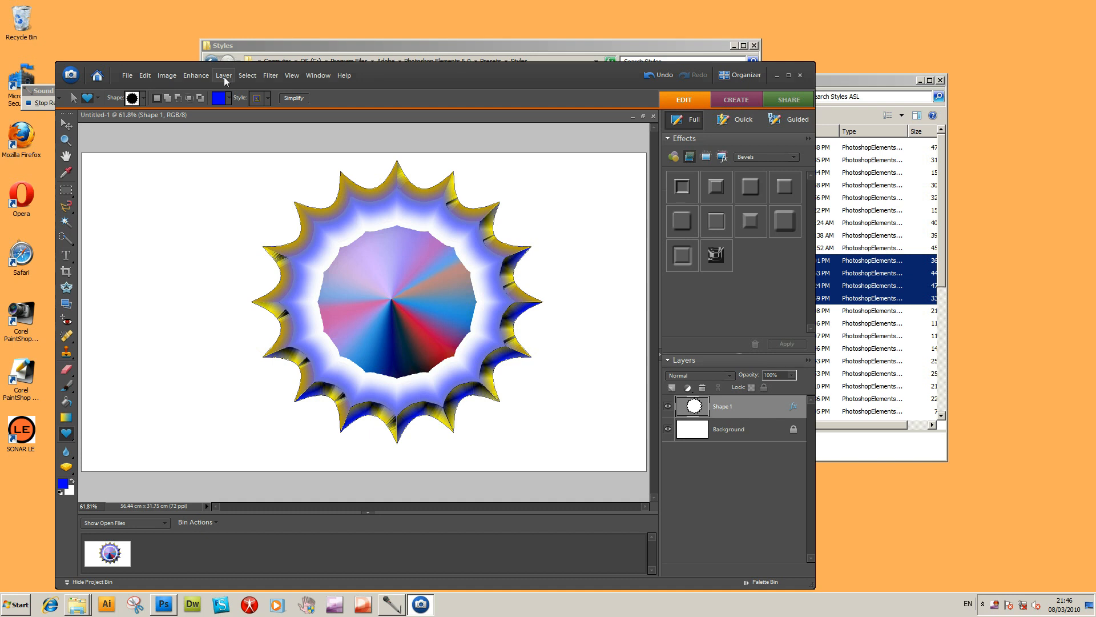
pyautogui.click(223, 75)
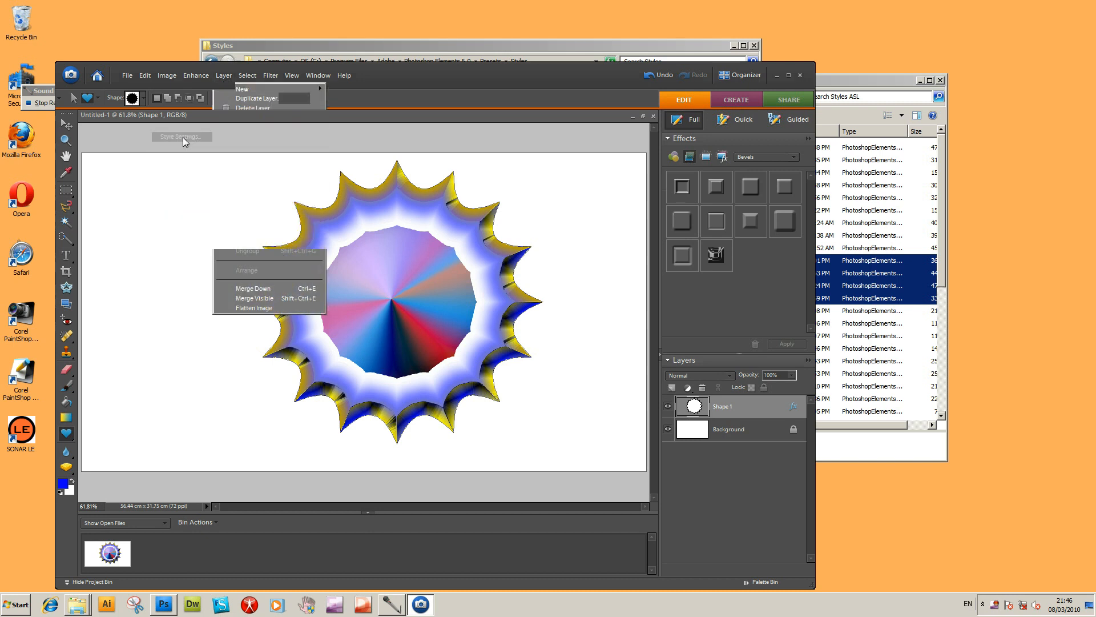
pyautogui.click(181, 136)
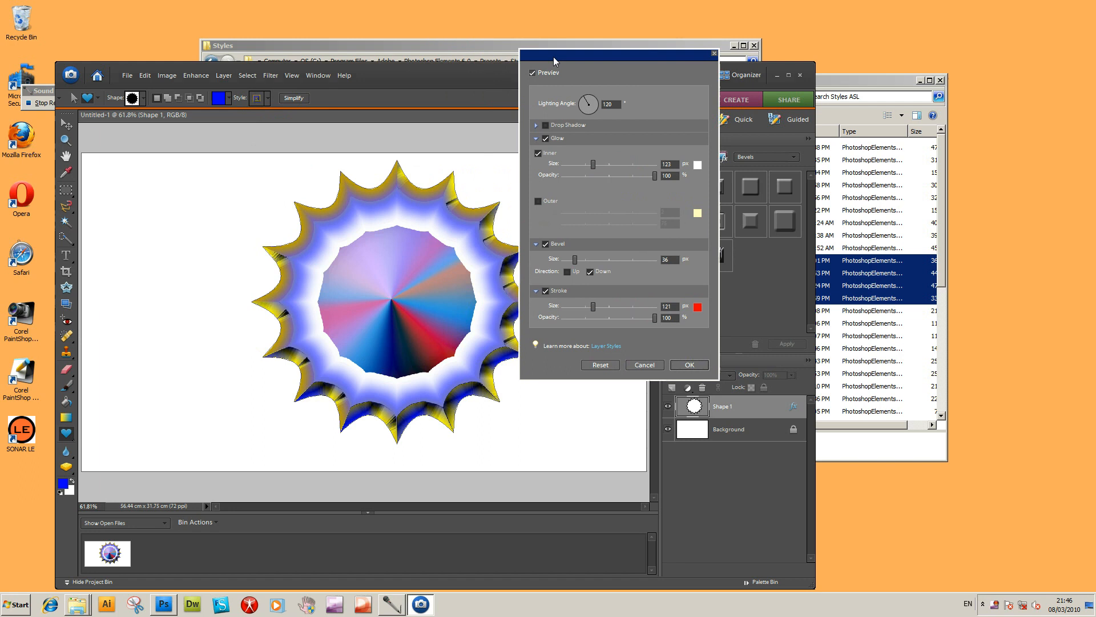
pyautogui.moveTo(383, 257)
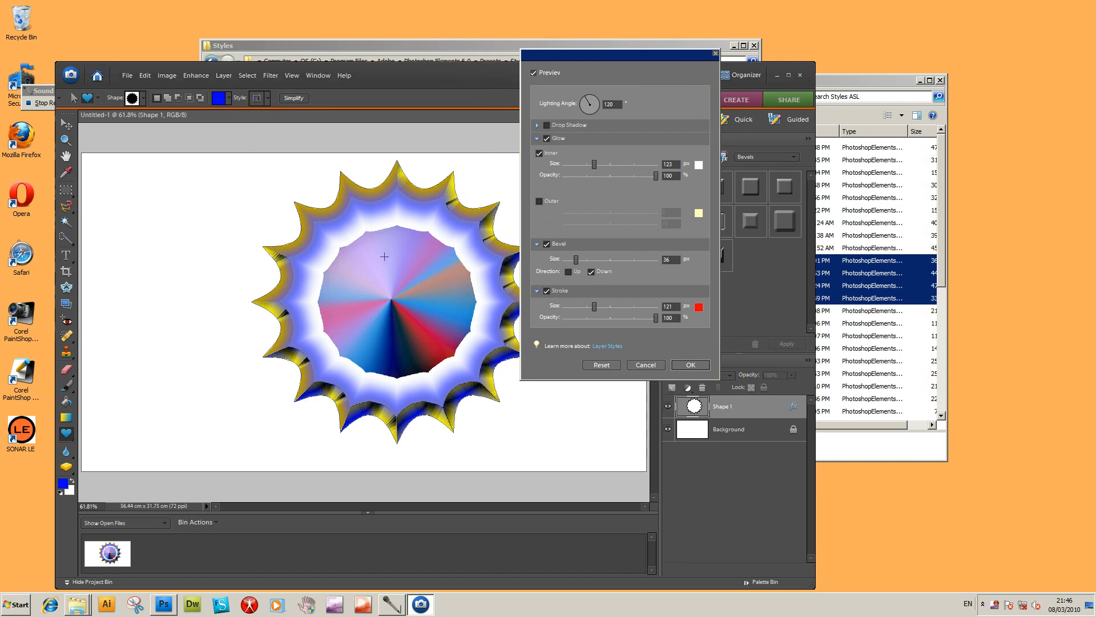
pyautogui.moveTo(586, 196)
pyautogui.write('171')
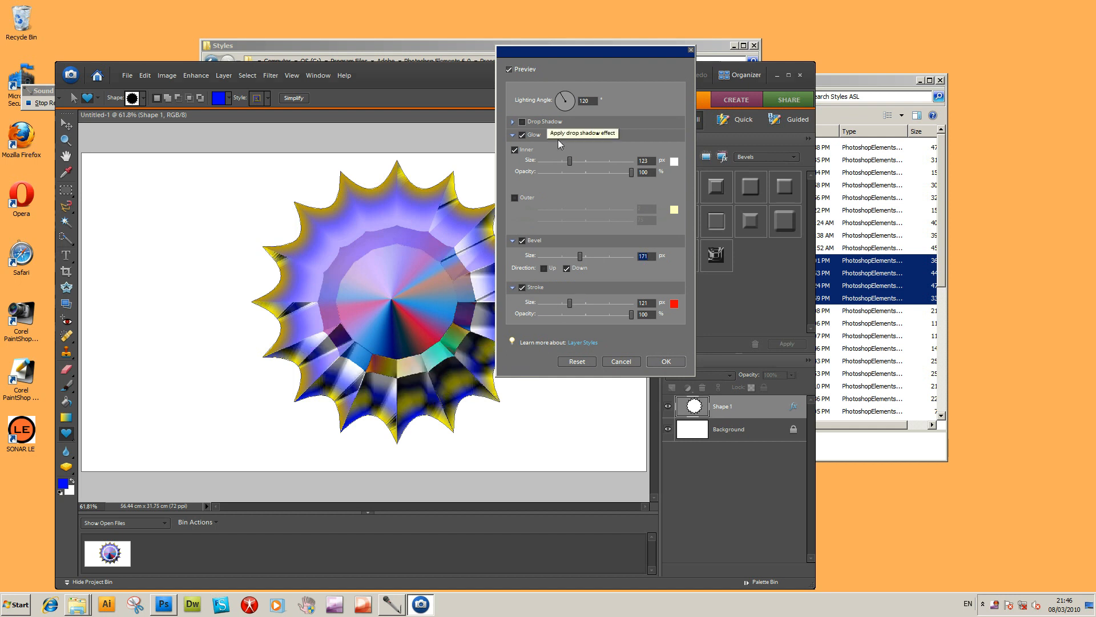
pyautogui.moveTo(623, 364)
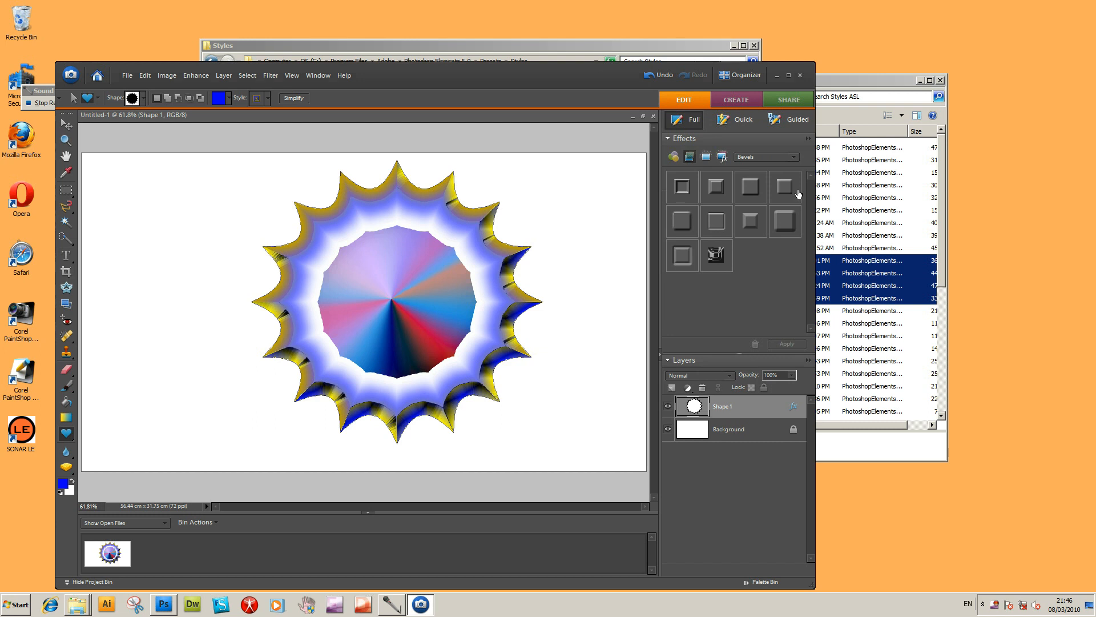
pyautogui.moveTo(715, 260)
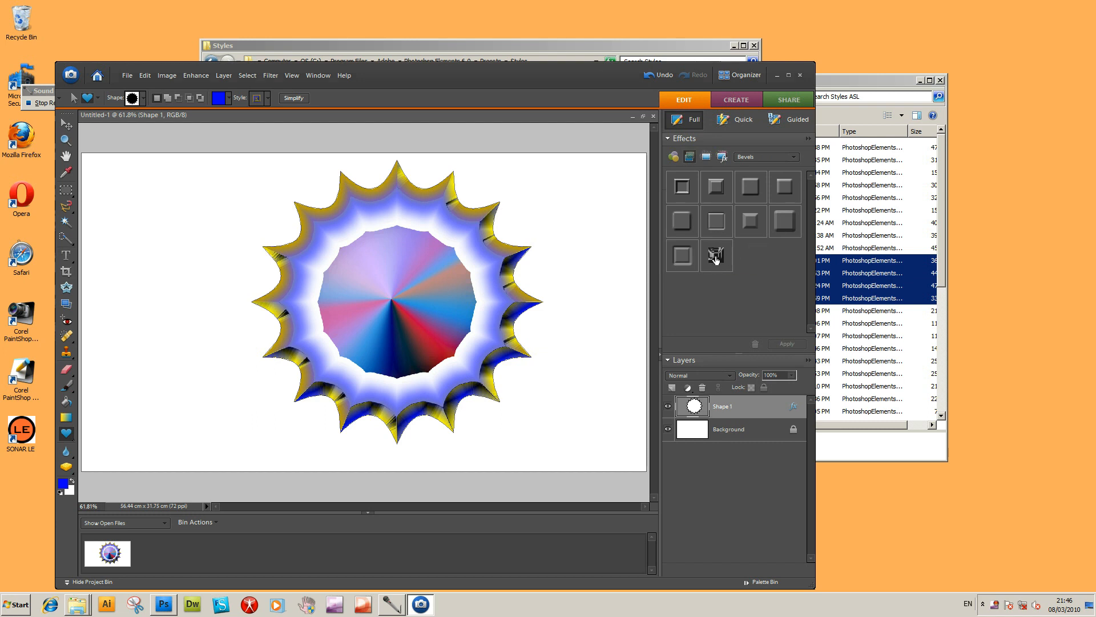
pyautogui.moveTo(755, 181)
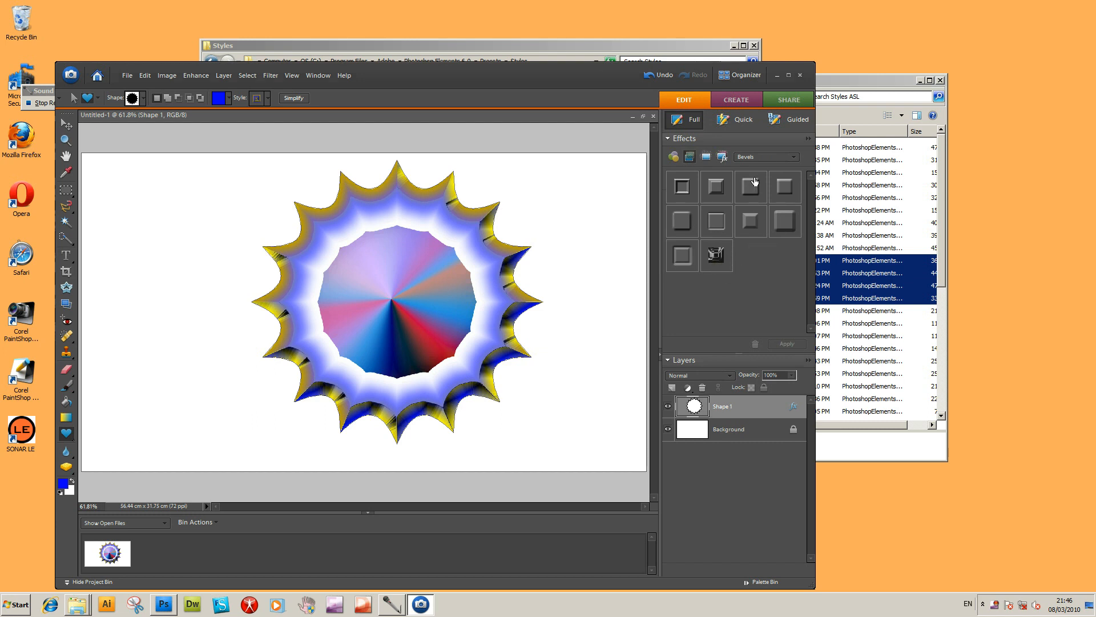
pyautogui.moveTo(259, 98)
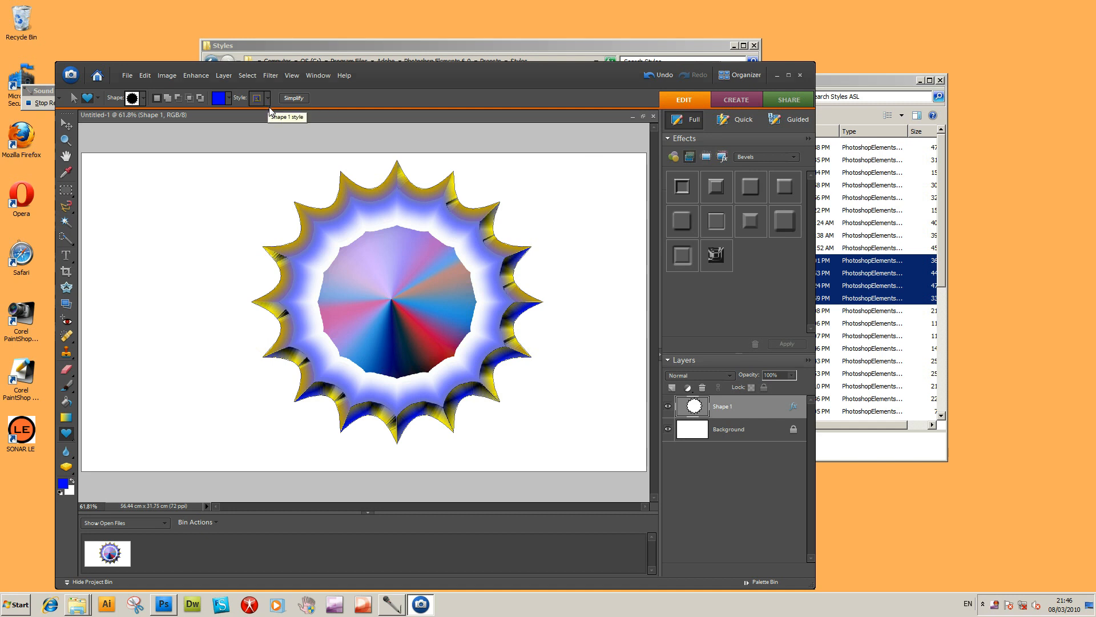
pyautogui.moveTo(387, 147)
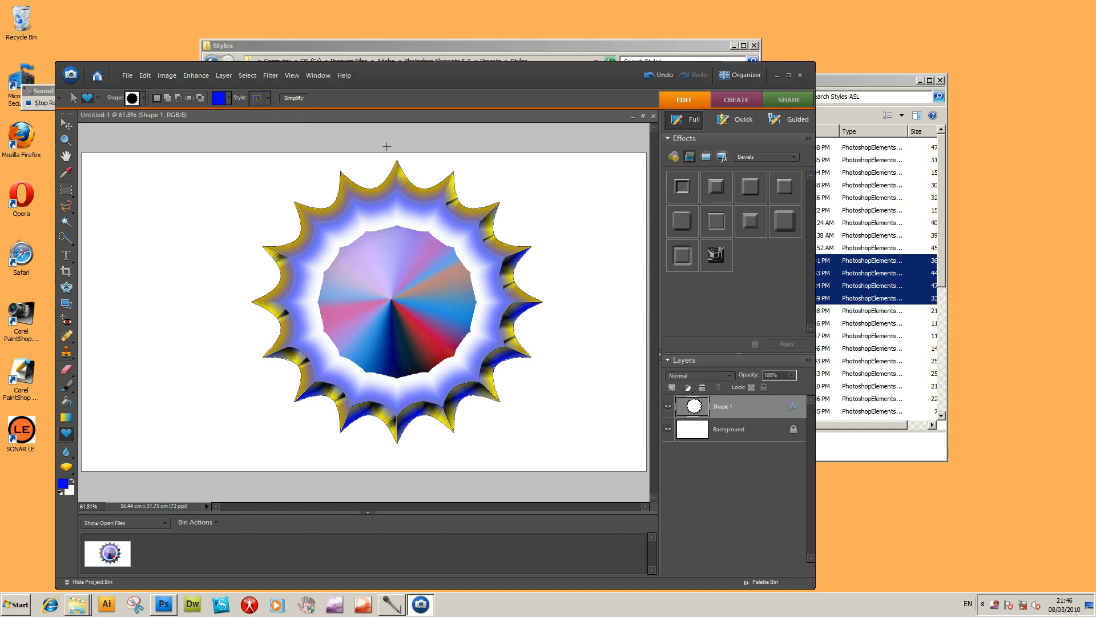
pyautogui.moveTo(268, 98)
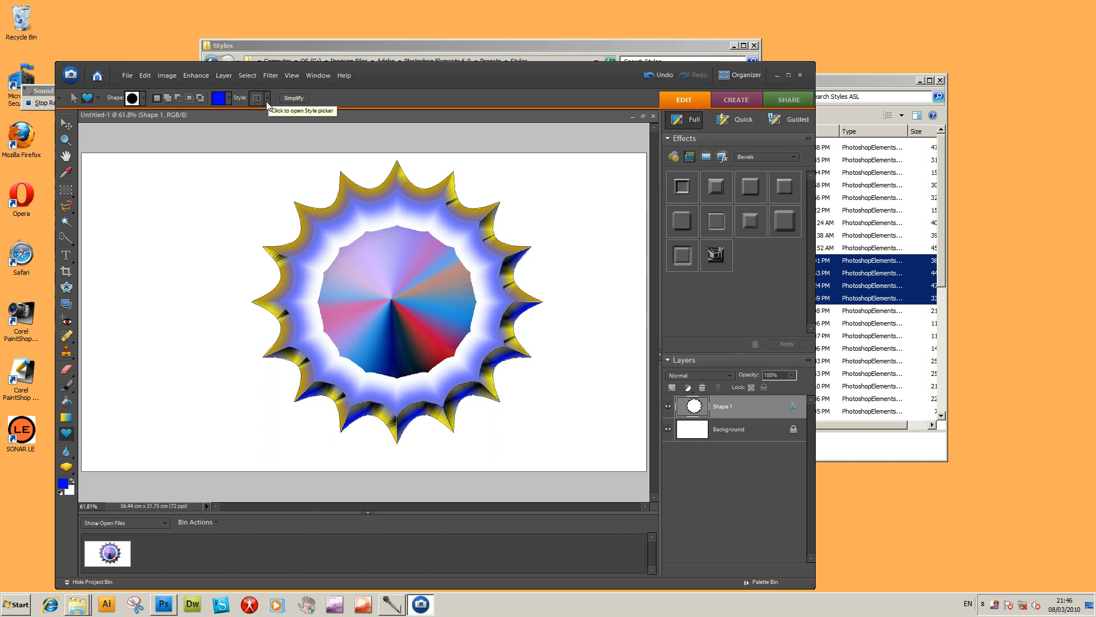
pyautogui.click(267, 98)
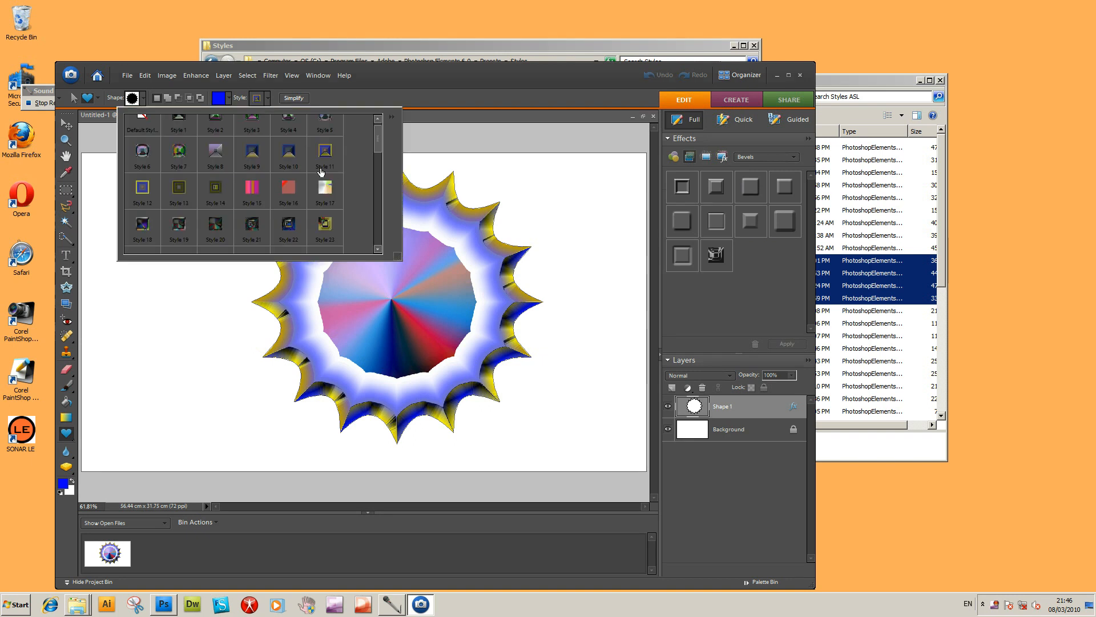
pyautogui.moveTo(797, 194)
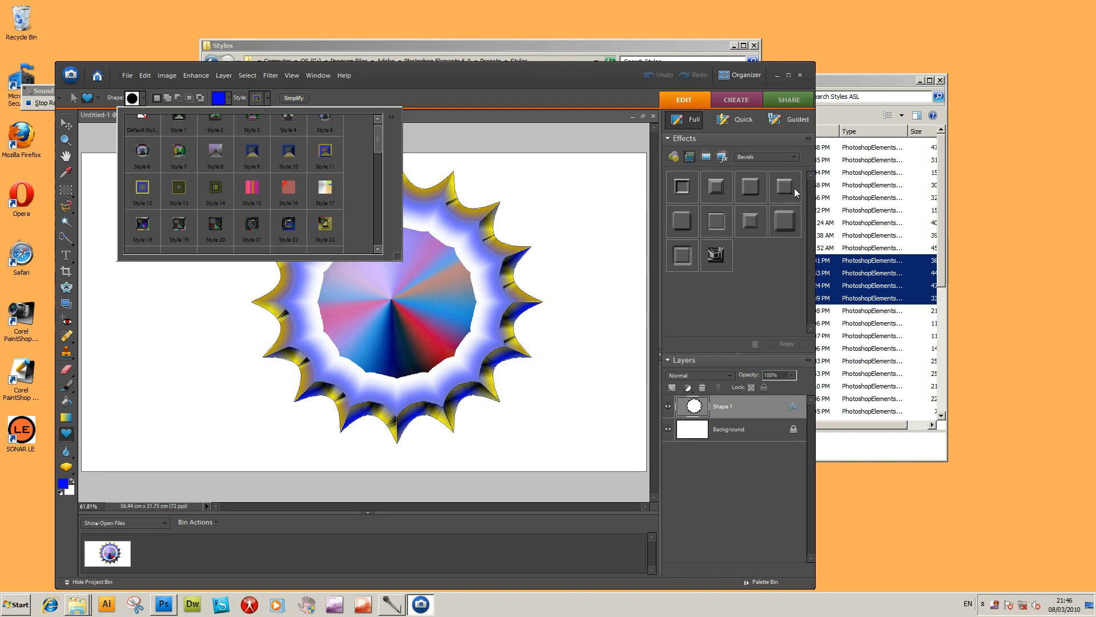
pyautogui.moveTo(695, 173)
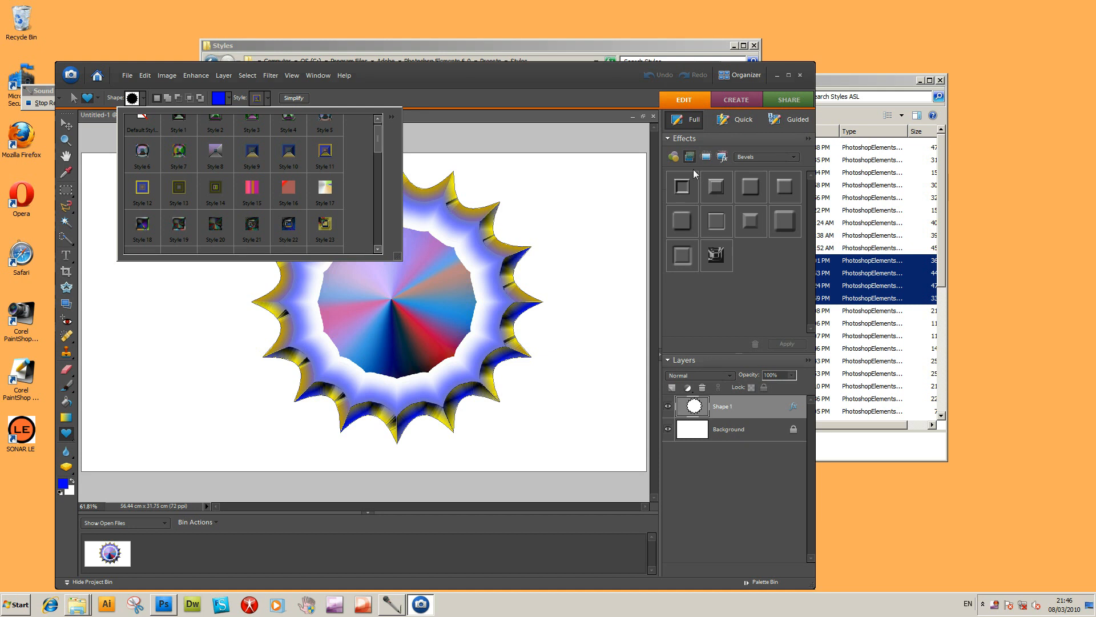
pyautogui.moveTo(655, 126)
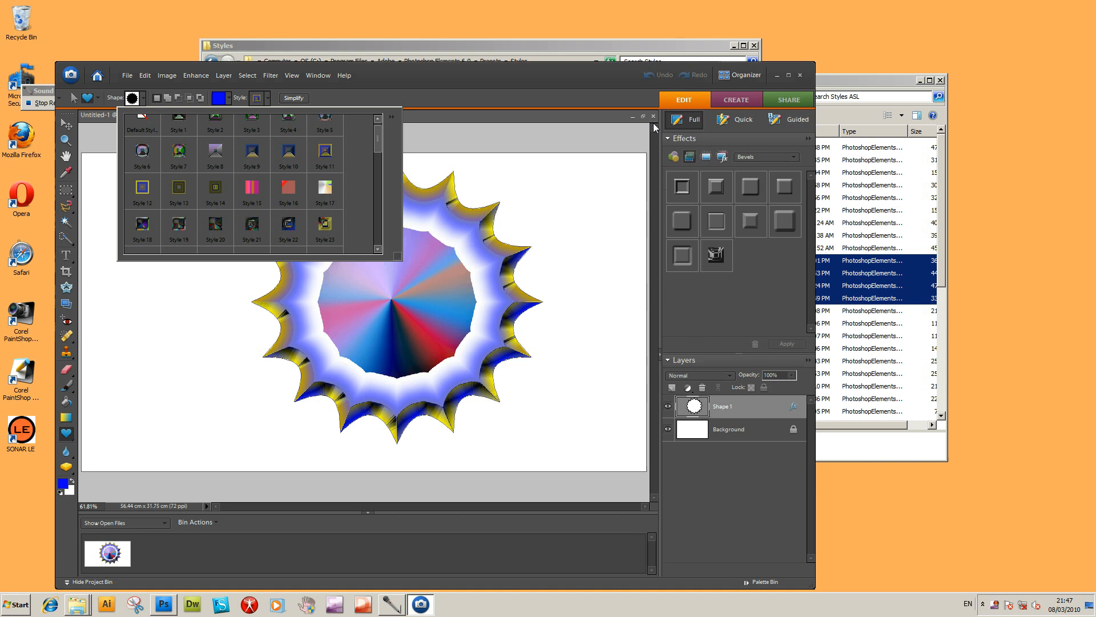
pyautogui.moveTo(846, 82)
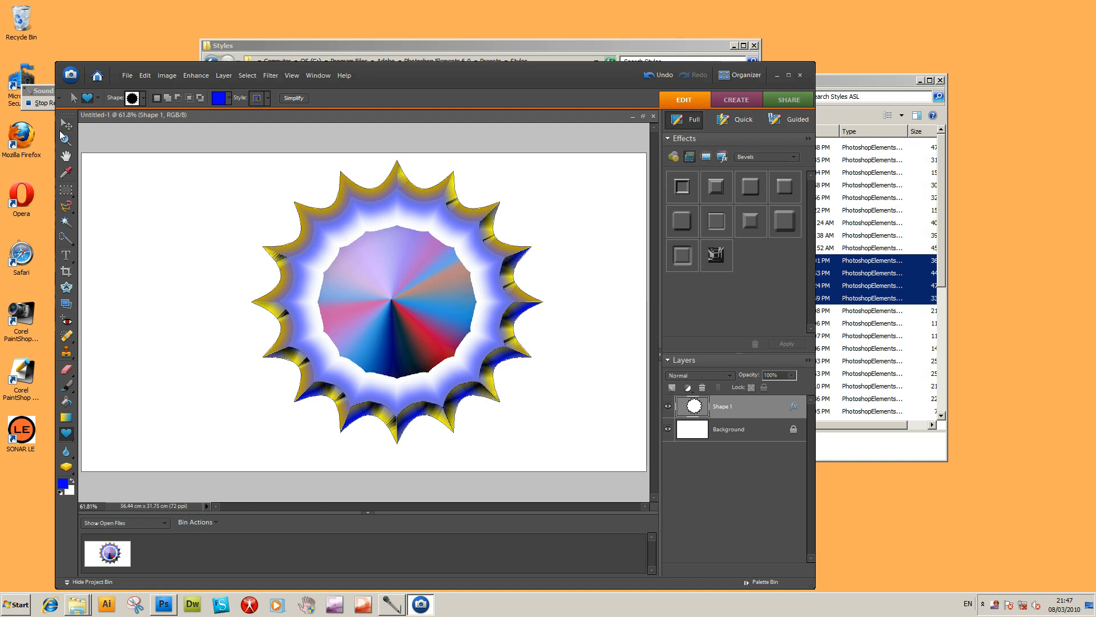
pyautogui.moveTo(67, 126)
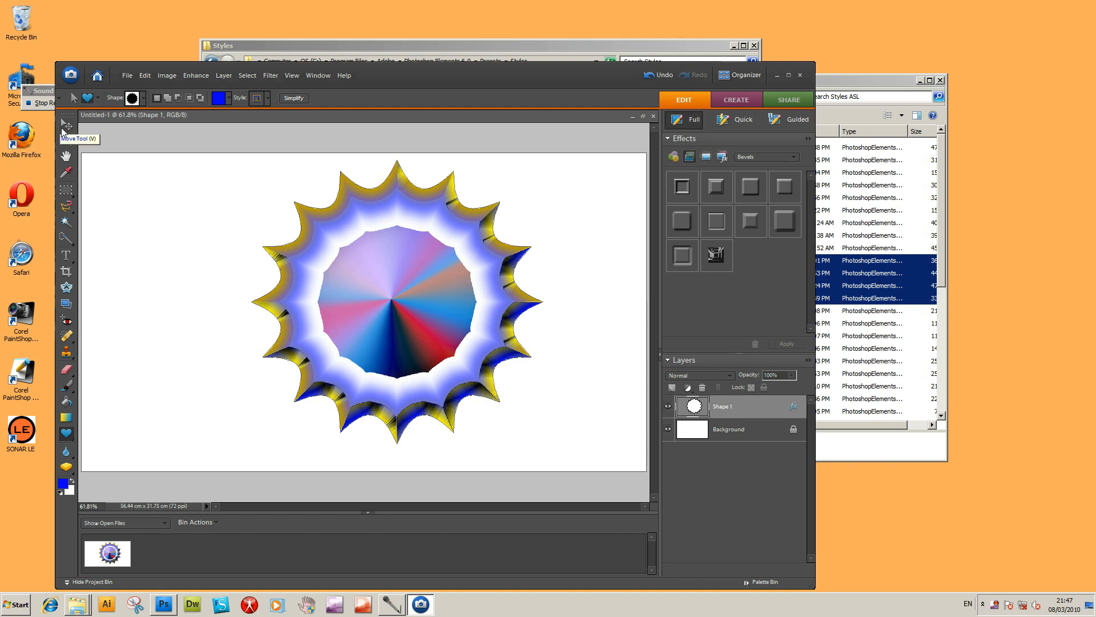
pyautogui.moveTo(43, 105)
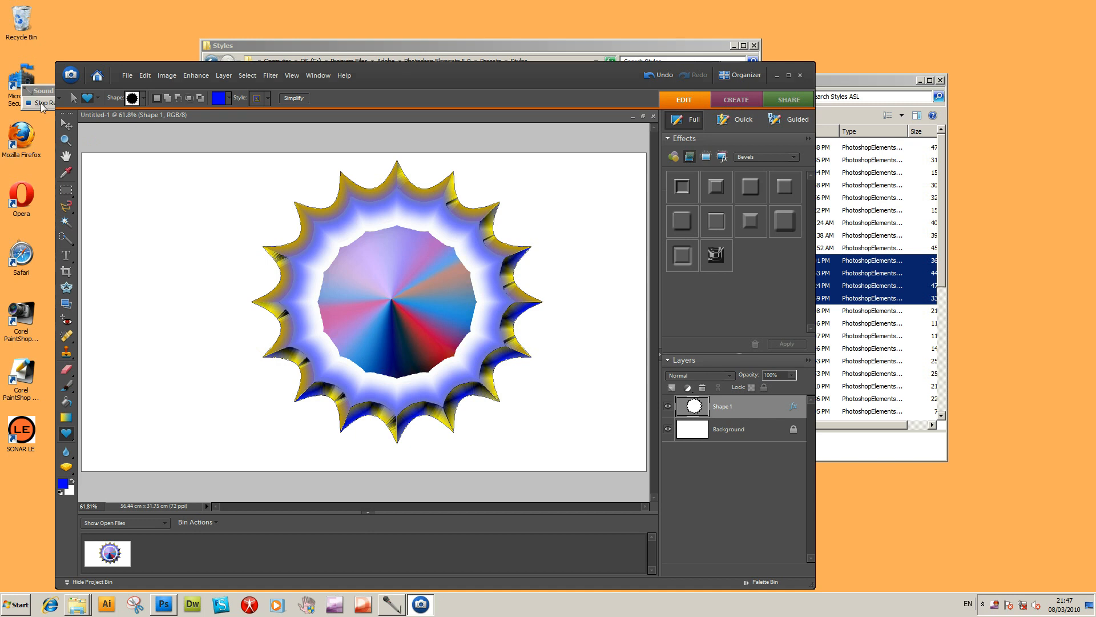
pyautogui.moveTo(125, 91)
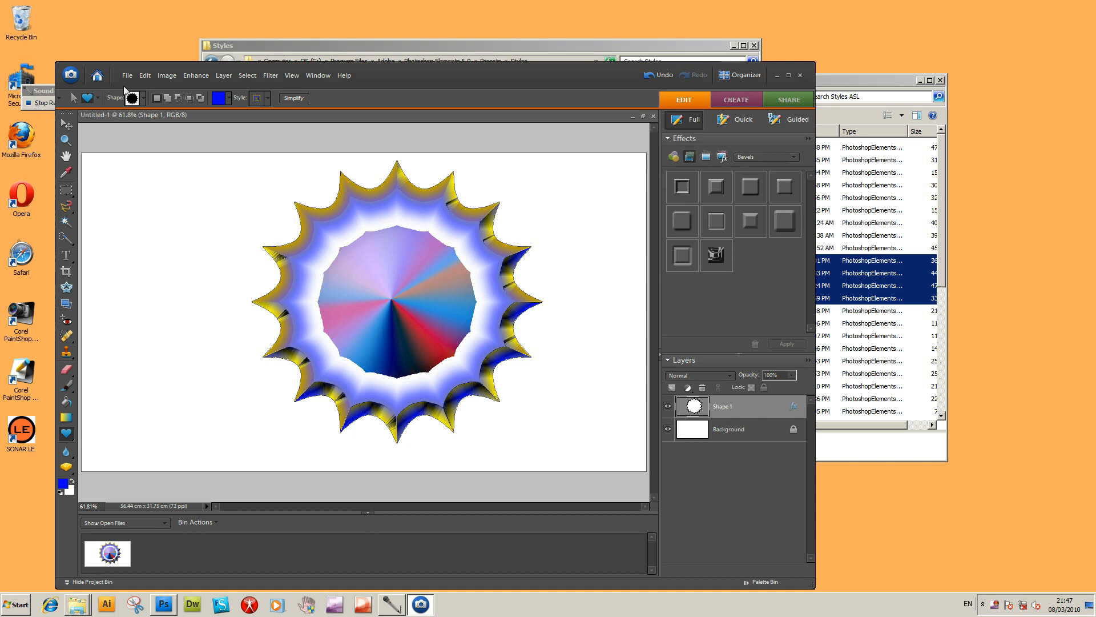